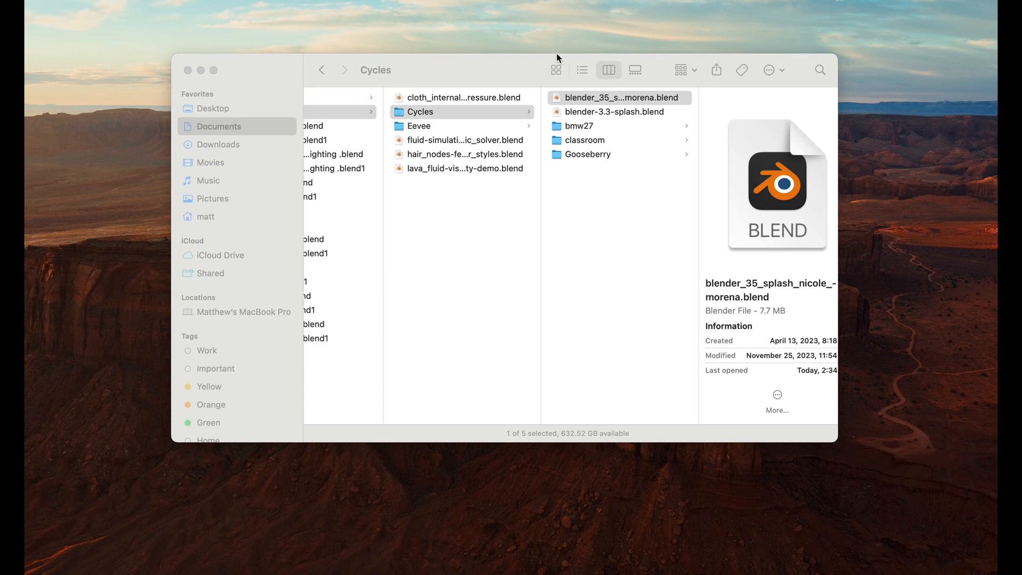
mouse_move(619, 100)
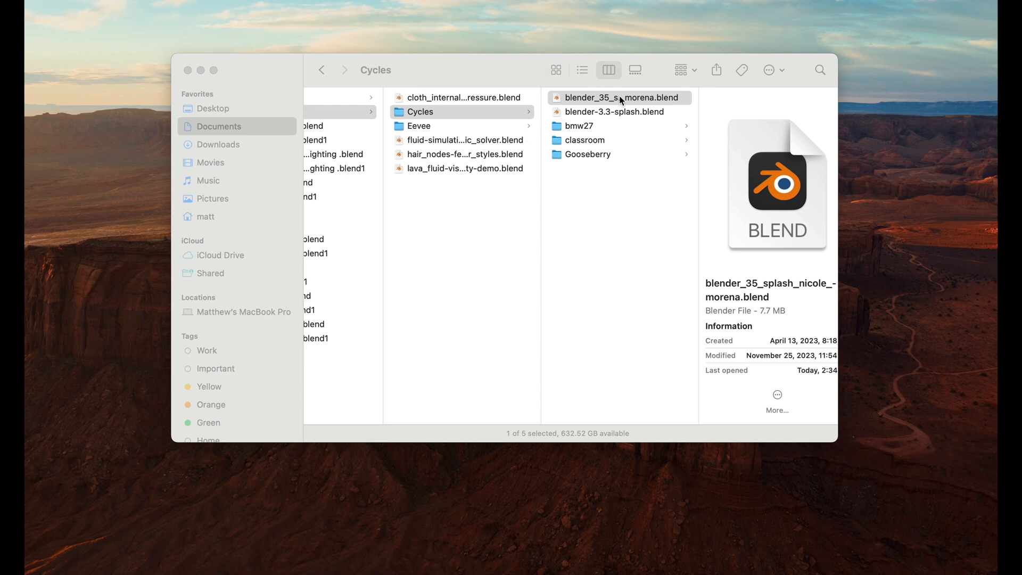
Step: Open blender_35_splash_nicole_morena.blend from the Cycles demo folder in Finder
double_click(619, 97)
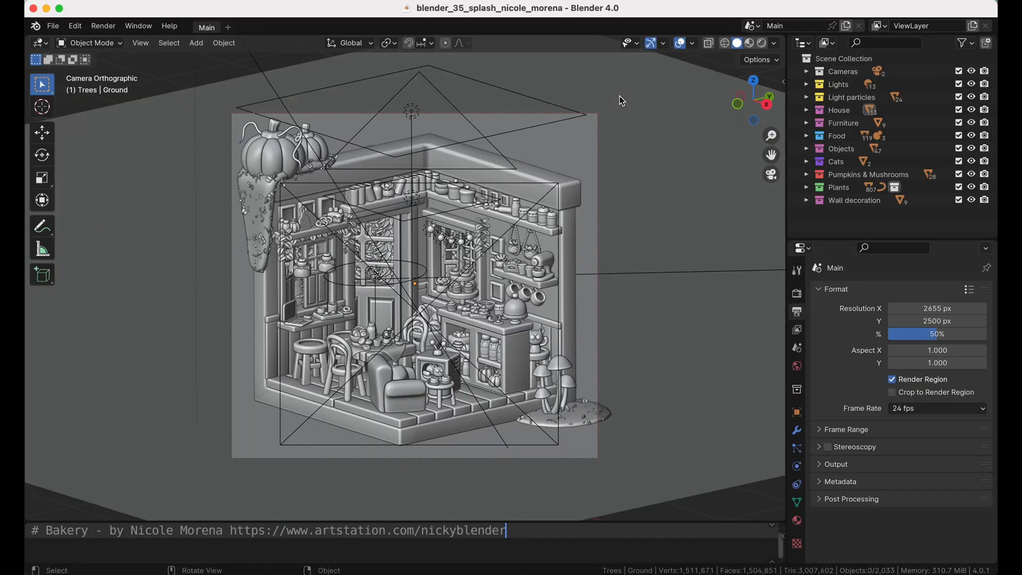
mouse_move(487, 170)
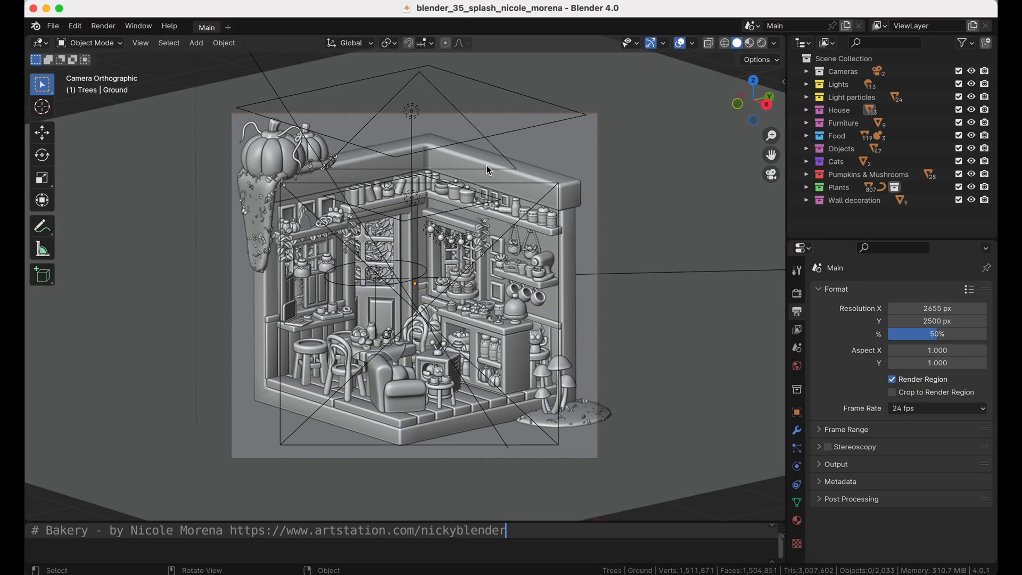
mouse_move(411, 249)
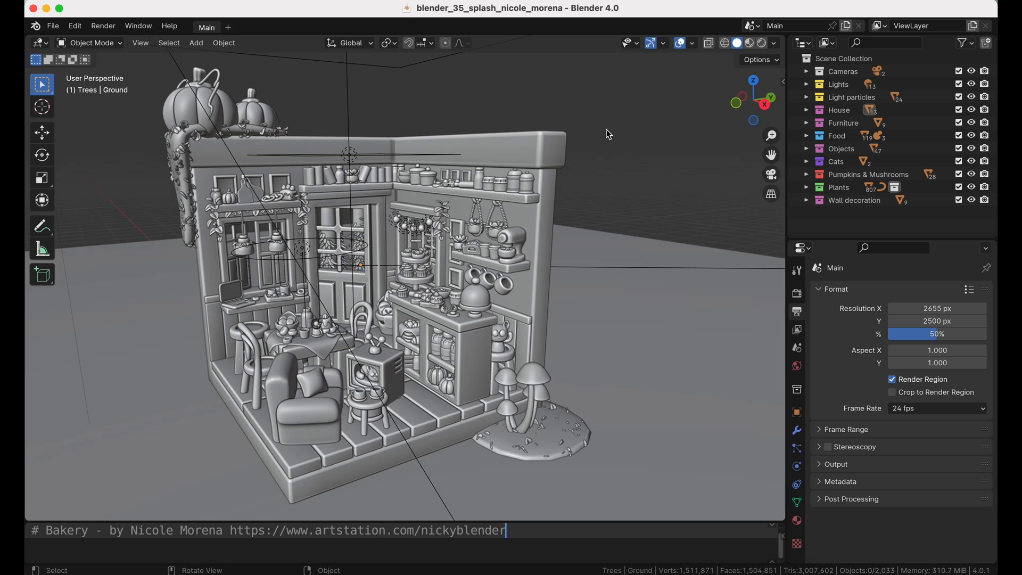
Step: Switch the bakery scene's viewport shading to Material Preview to see its colours
click(748, 43)
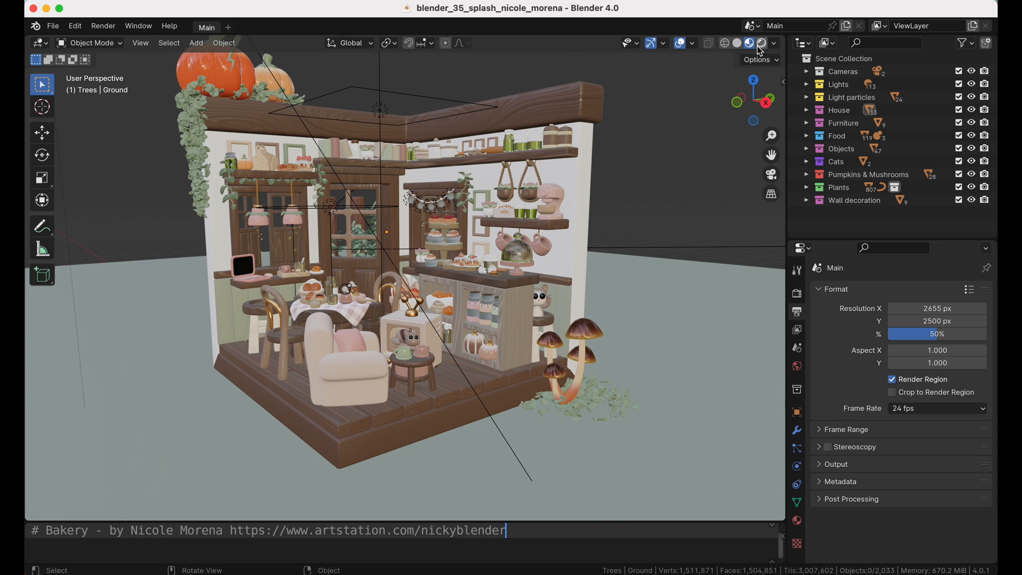
click(745, 43)
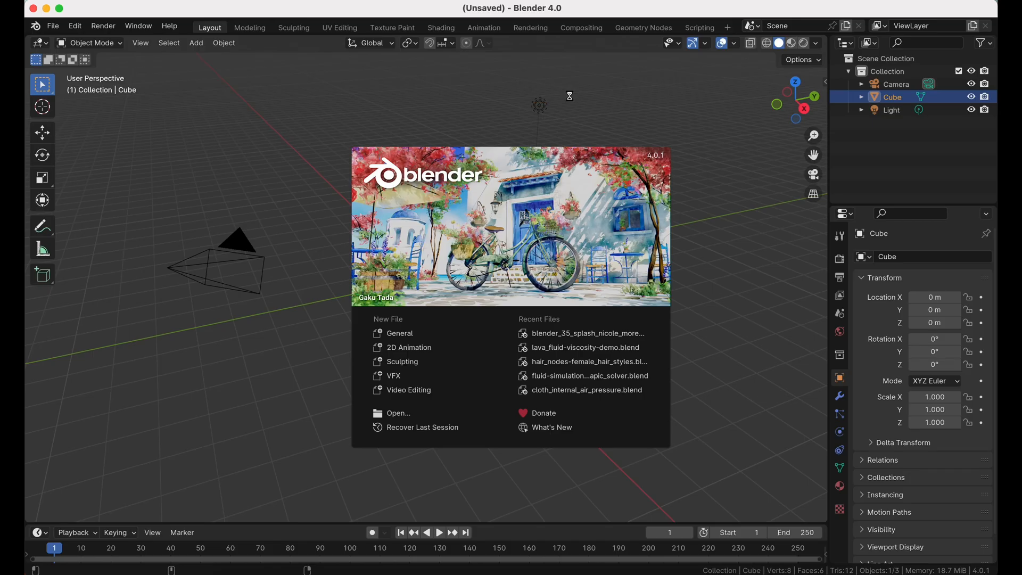
Step: Dismiss the welcome screen and open blender-3.3-splash.blend from the Cycles folder
click(584, 332)
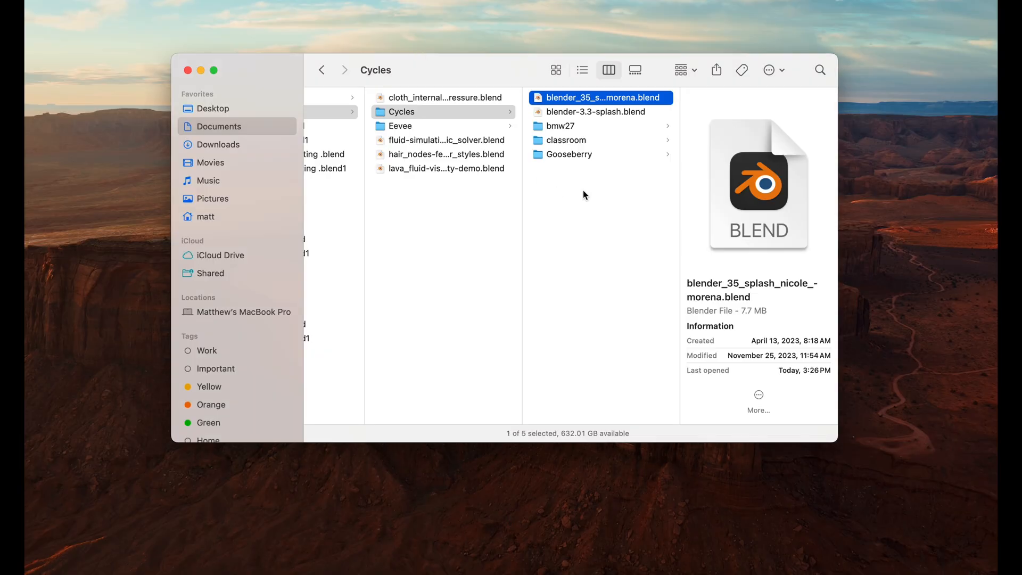
double_click(600, 97)
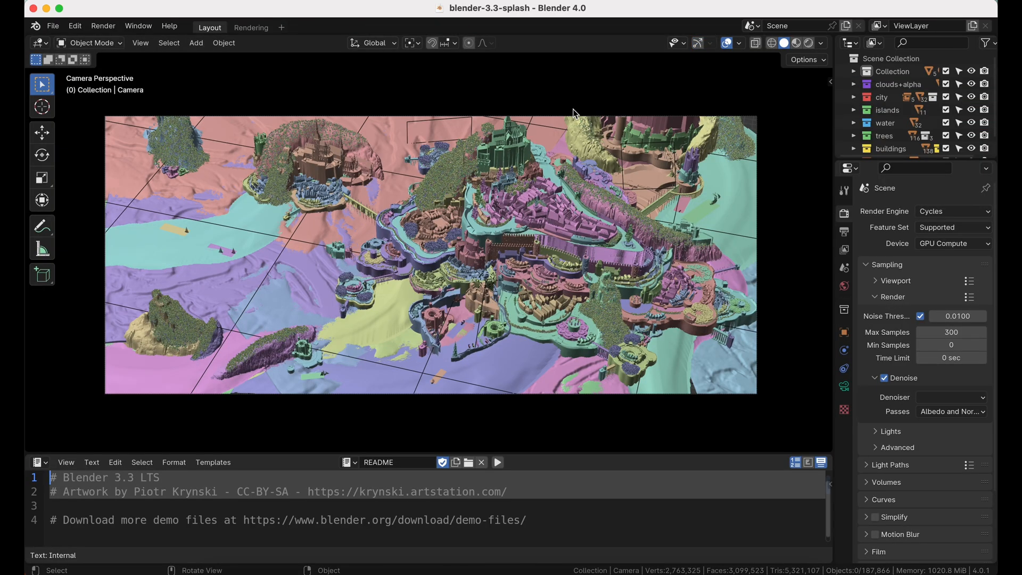
mouse_move(620, 301)
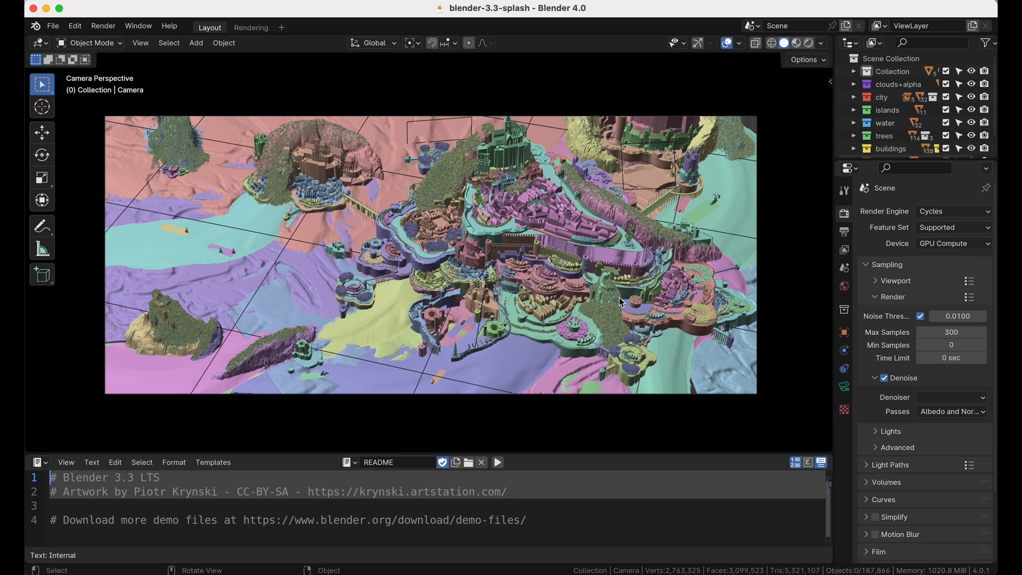
mouse_move(694, 444)
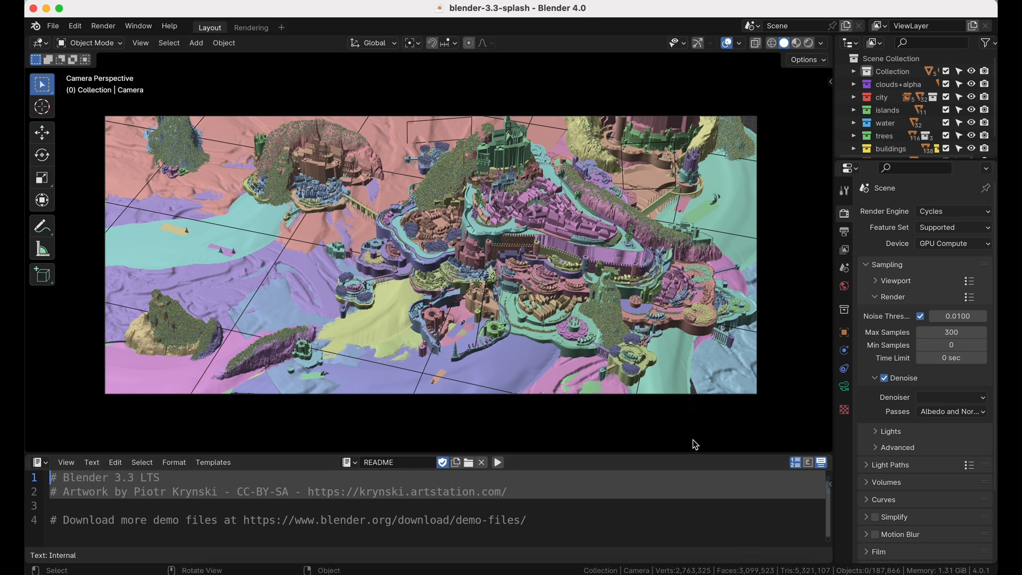
mouse_move(475, 281)
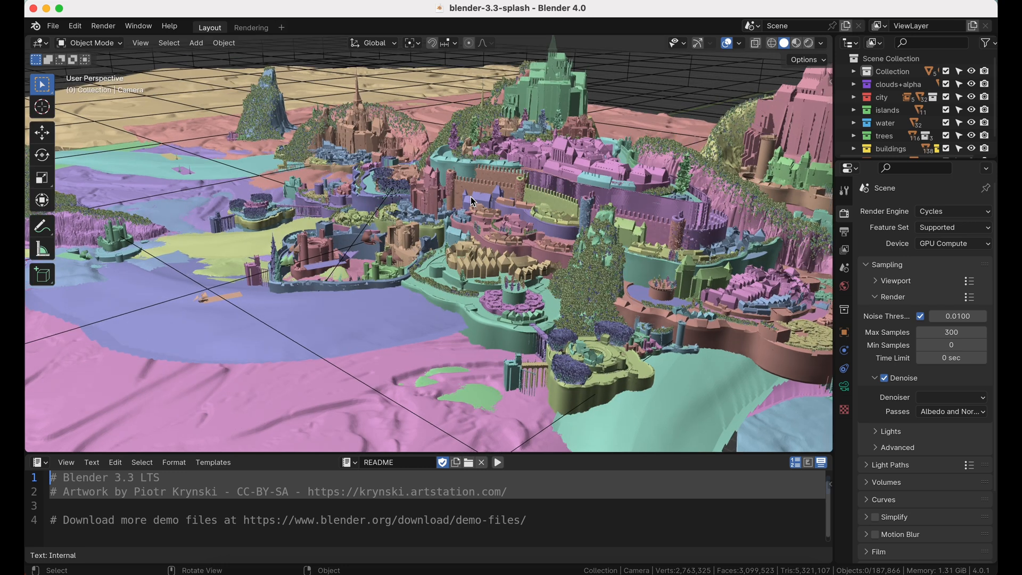
Step: Show the island city in live Cycles rendered shading, then quit Blender
click(792, 42)
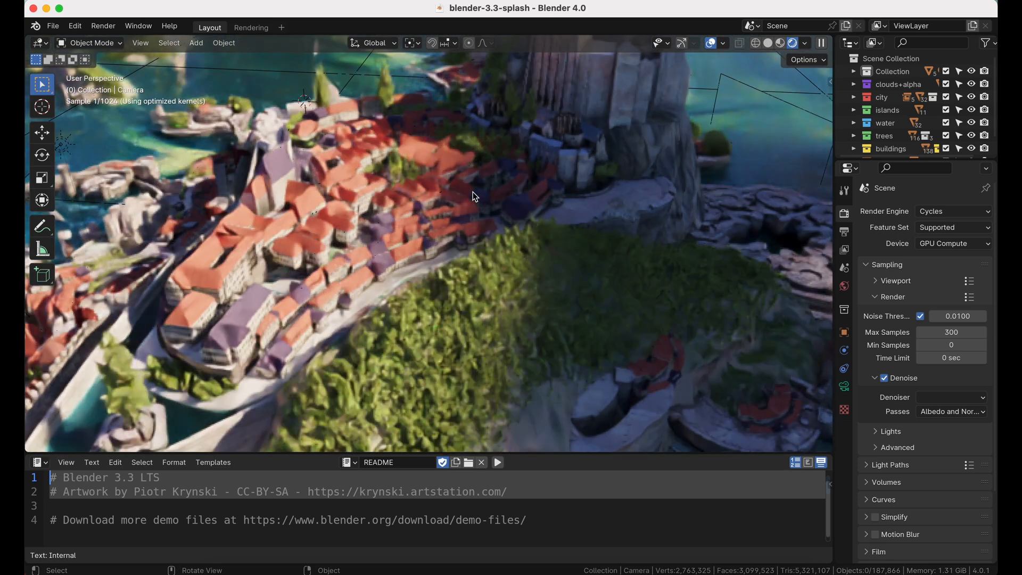
key(q)
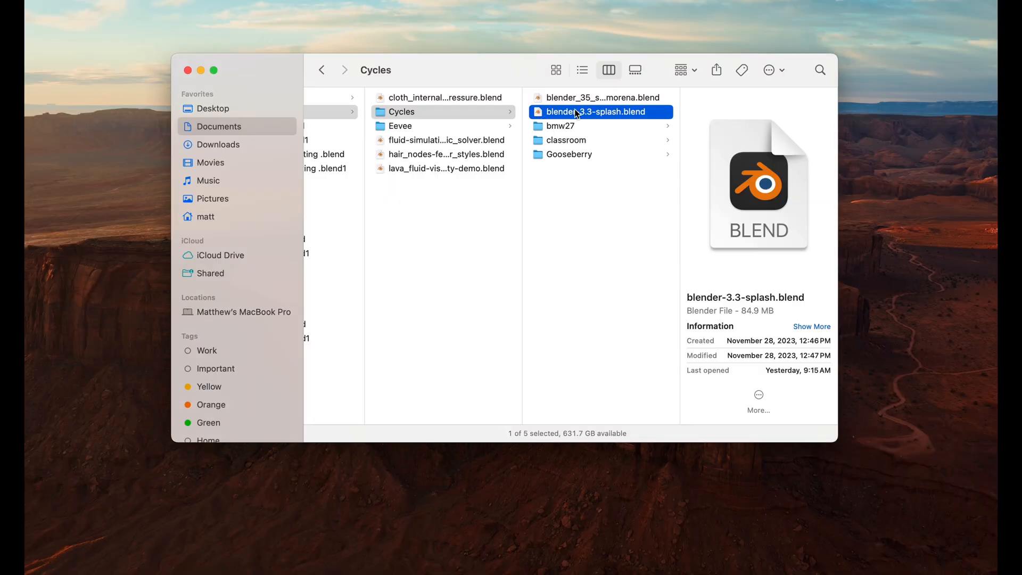
Step: Reopen blender-3.3-splash.blend from Finder and dismiss the welcome screen
double_click(592, 111)
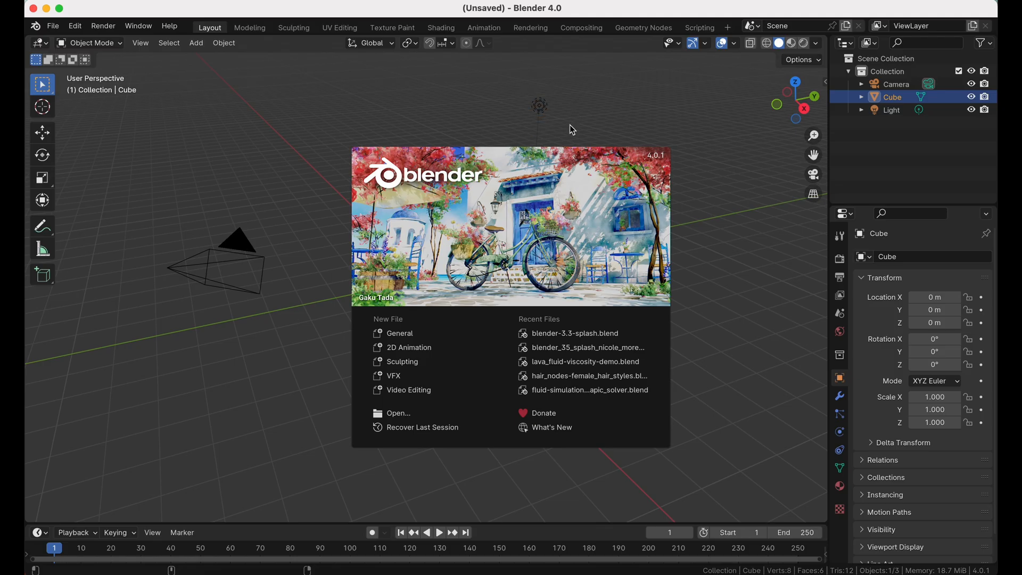
click(575, 333)
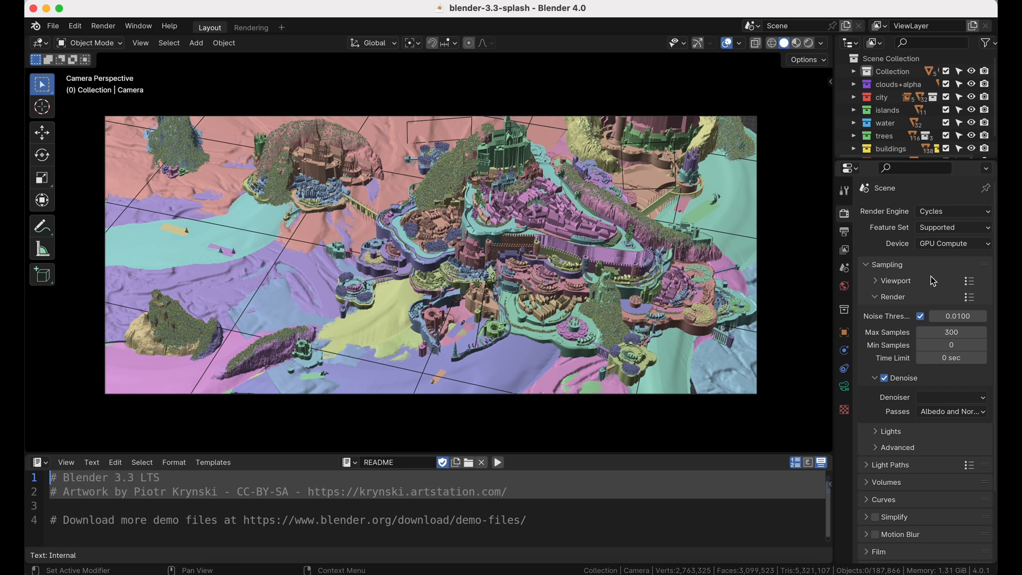
Step: Set Max Samples to 100 with OpenImageDenoise and render the island city
double_click(950, 332)
text(100)
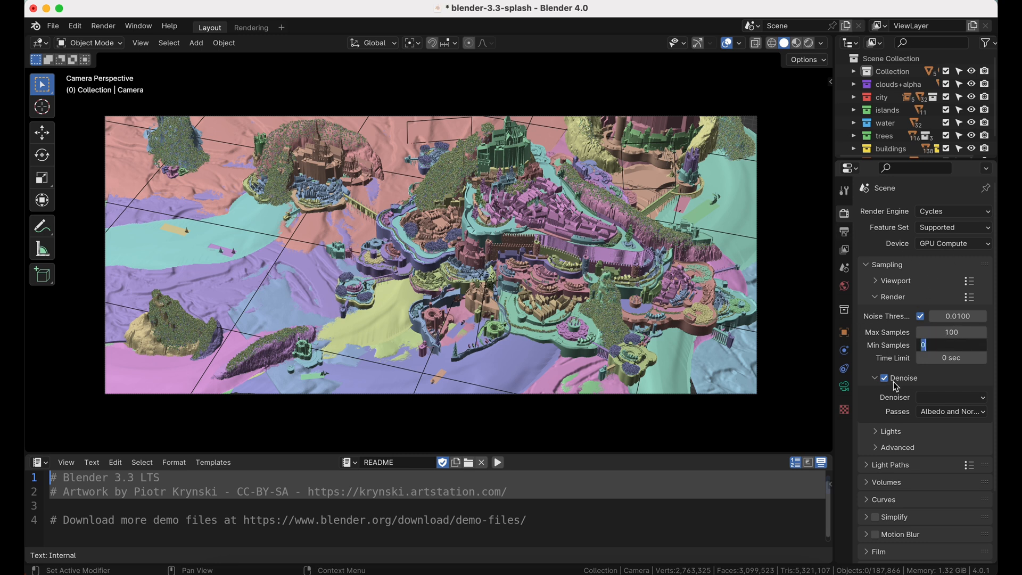
click(950, 396)
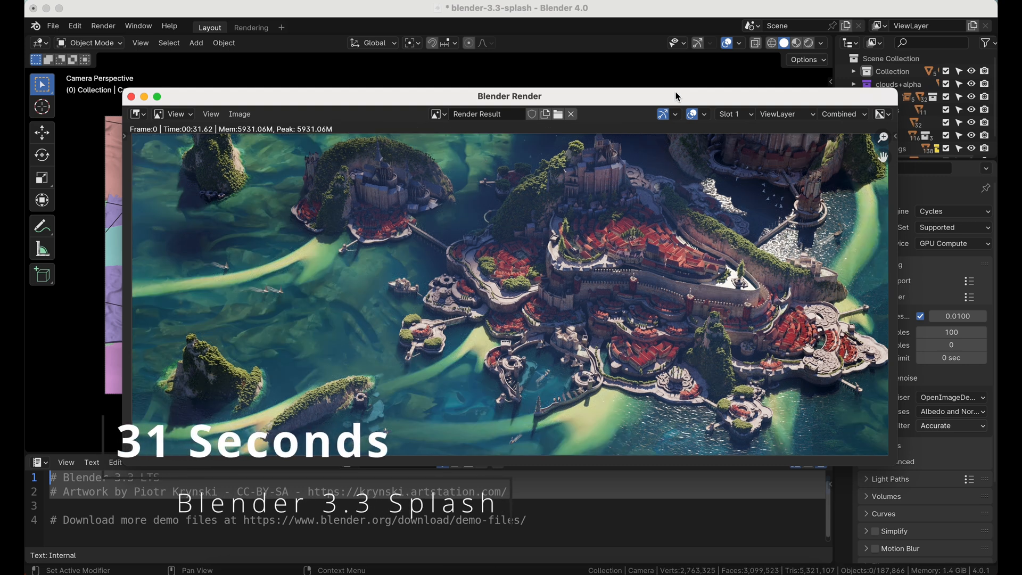
mouse_move(243, 154)
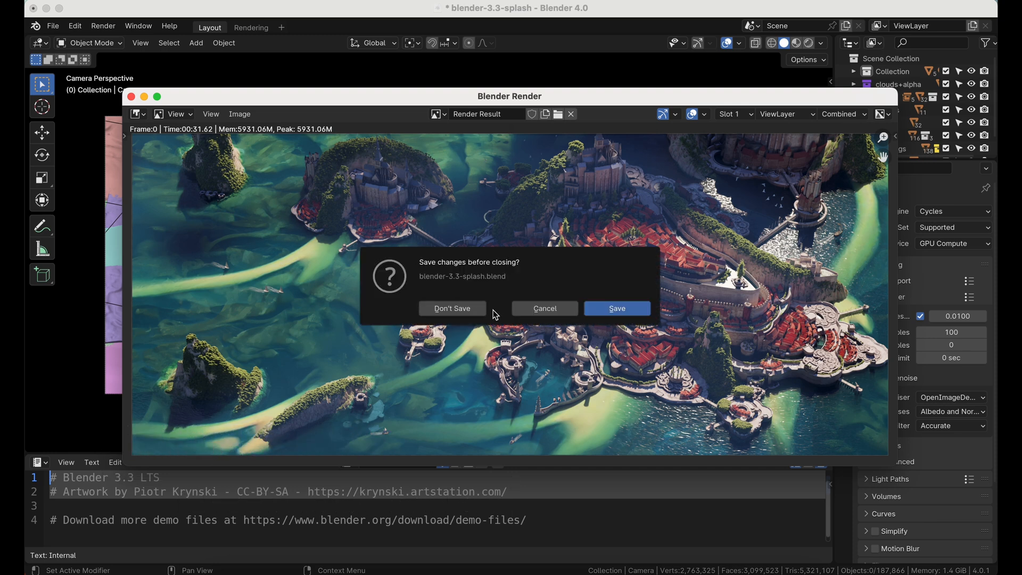
Step: Close the city scene without saving and open bmw27_gpu.blend
click(451, 307)
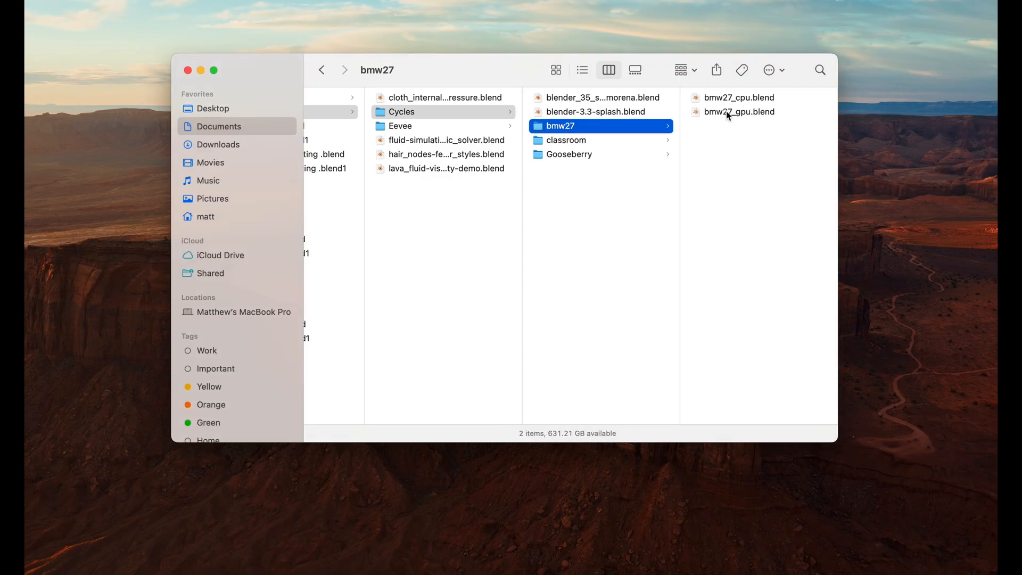
double_click(739, 112)
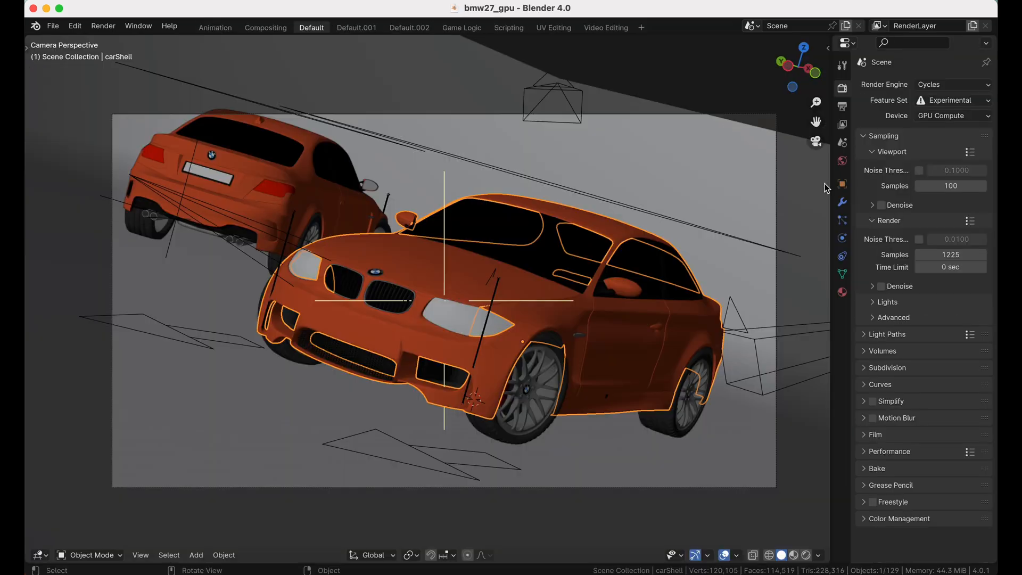
Step: Render the BMW27 scene at 100 denoised samples, then open classroom.blend from Finder
click(951, 100)
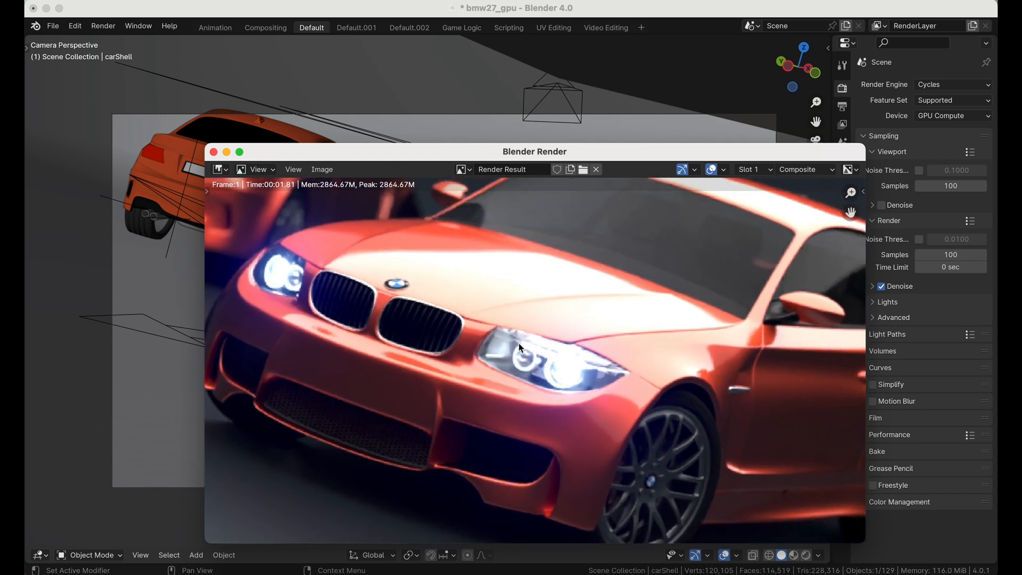
mouse_move(503, 350)
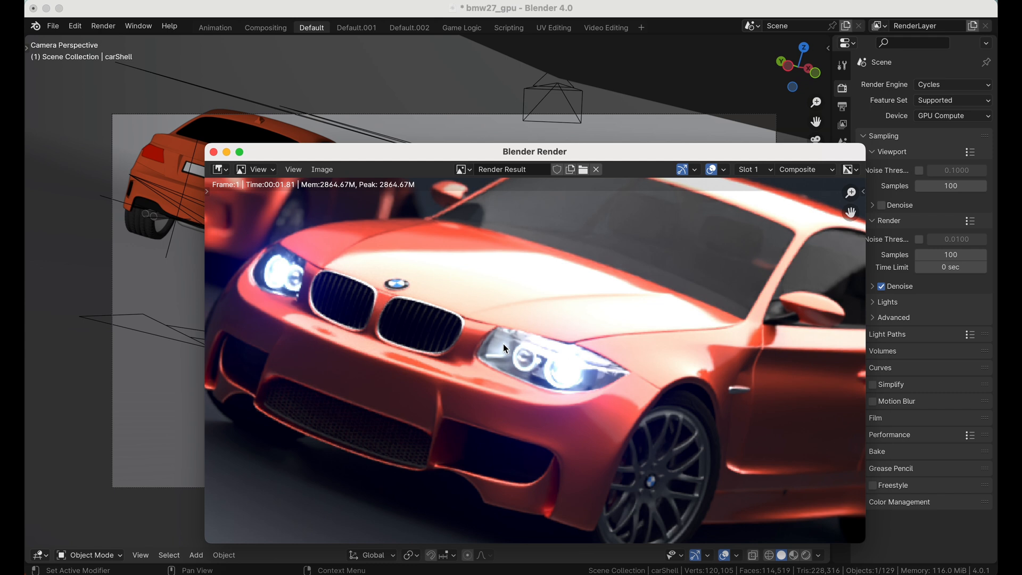
mouse_move(545, 344)
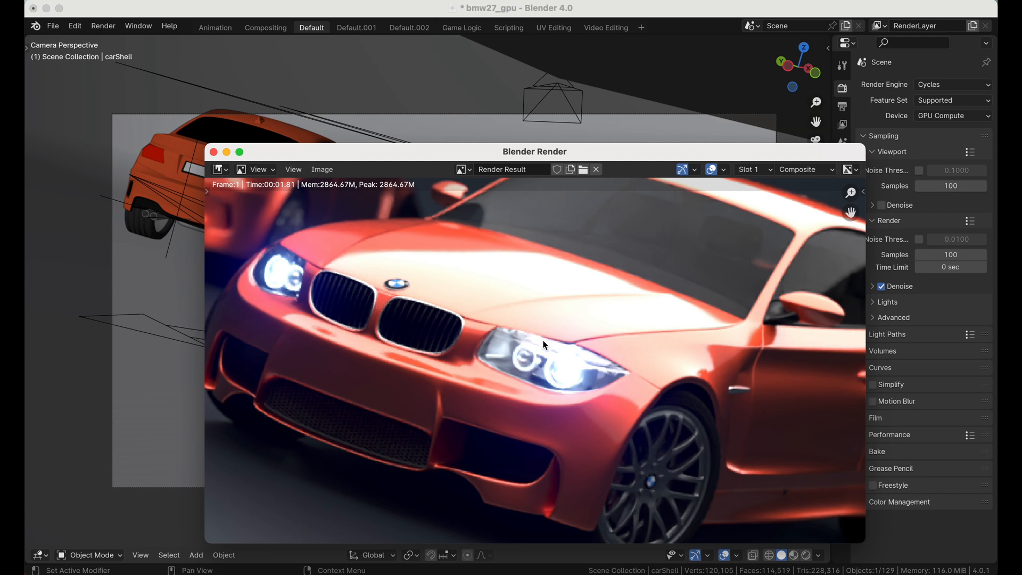
mouse_move(502, 371)
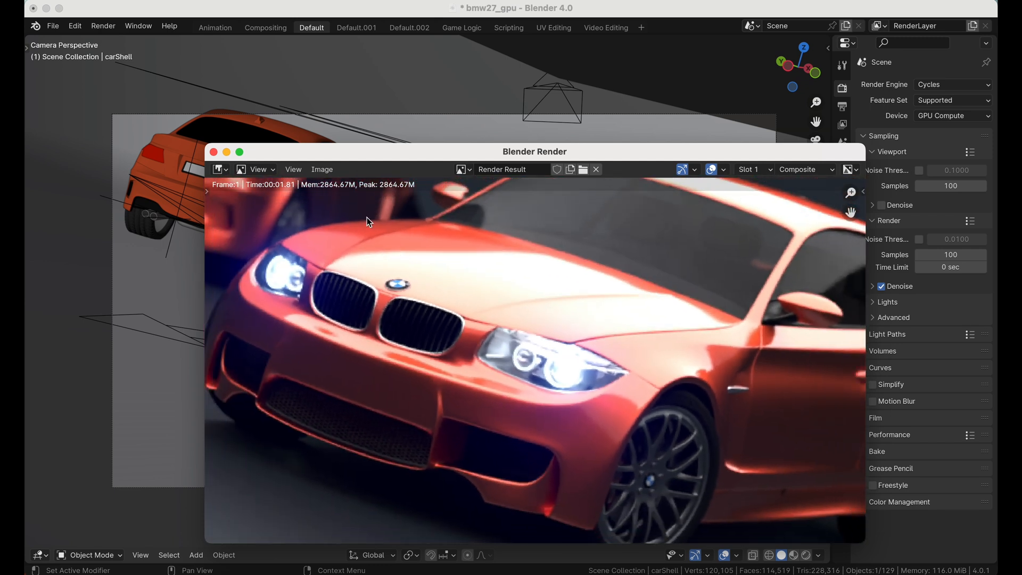
mouse_move(484, 379)
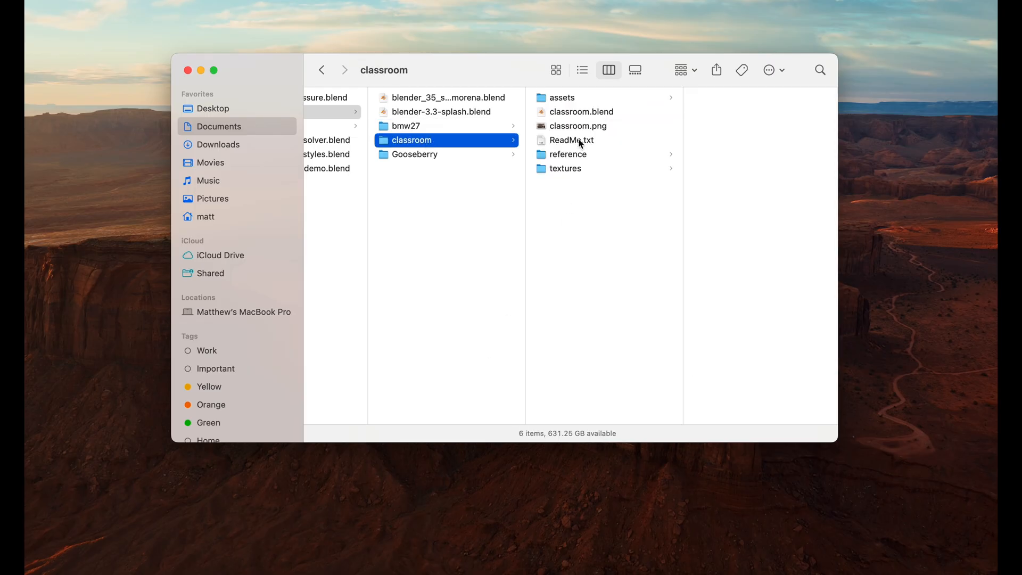
double_click(581, 112)
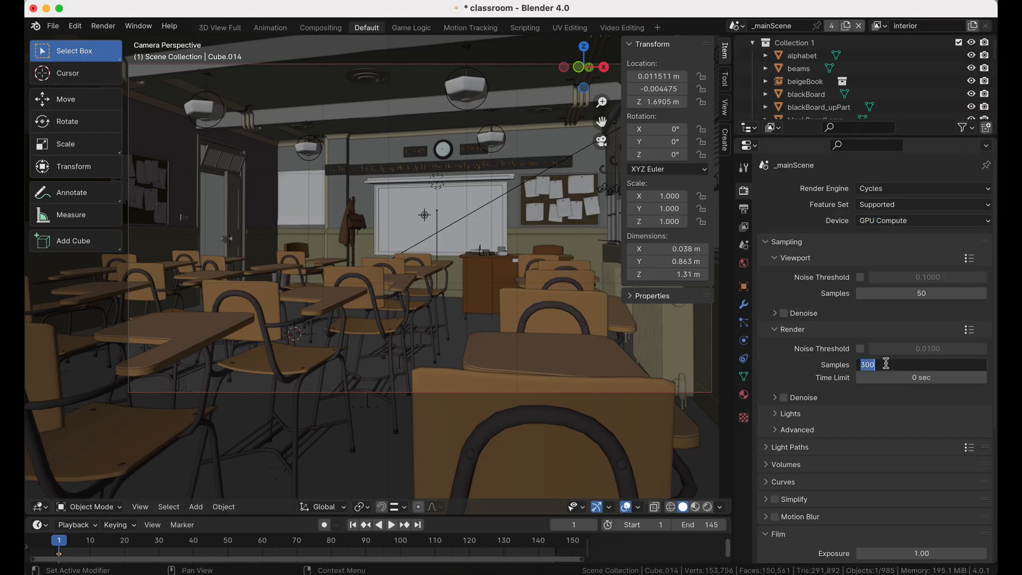
Step: Render the classroom at 100 denoised samples and orbit to look over the room
text(300)
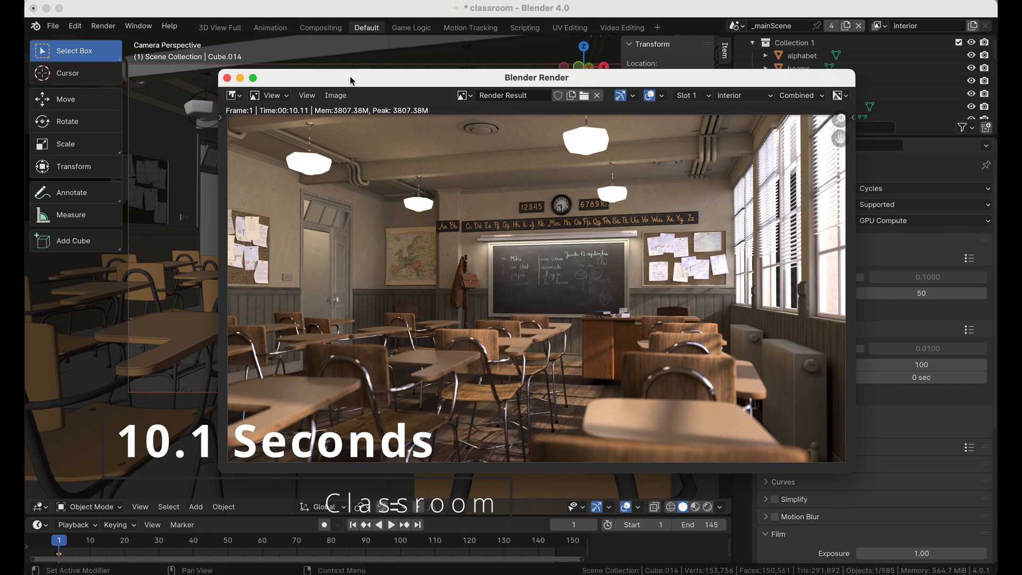
mouse_move(331, 199)
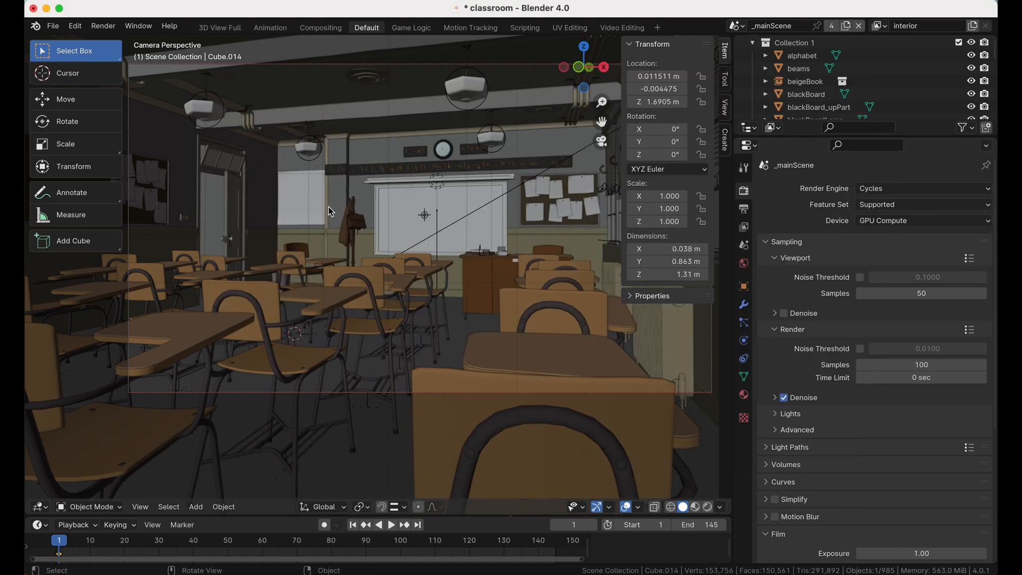
drag(391, 261, 325, 208)
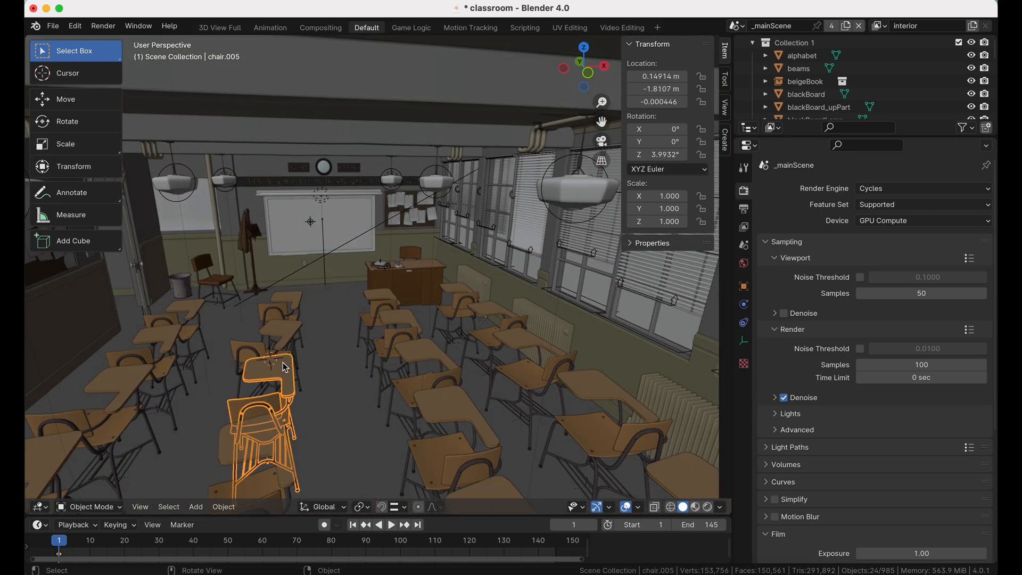
mouse_move(291, 280)
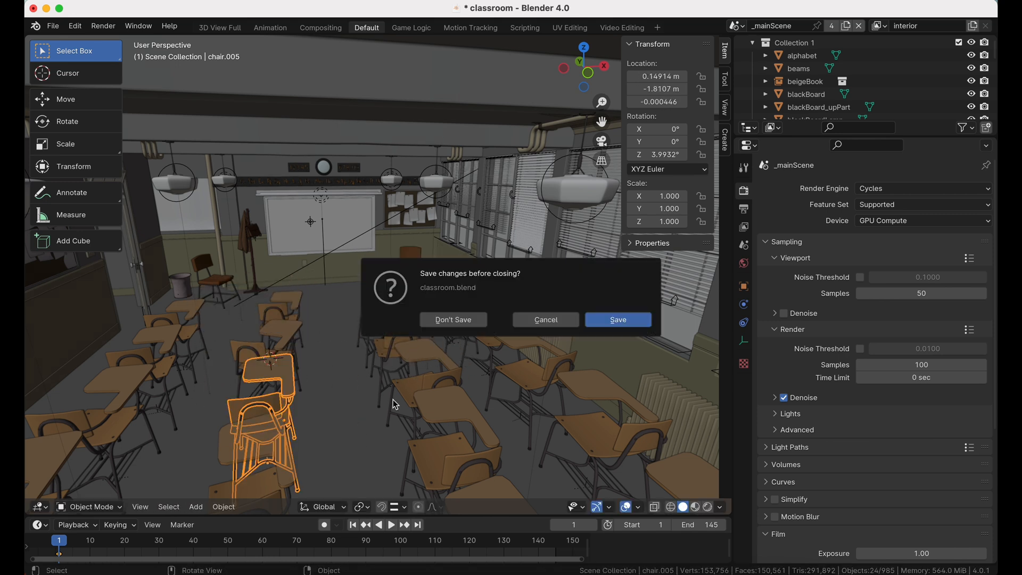
Step: Close the classroom unsaved and open the Gooseberry benchmark.blend file
click(452, 319)
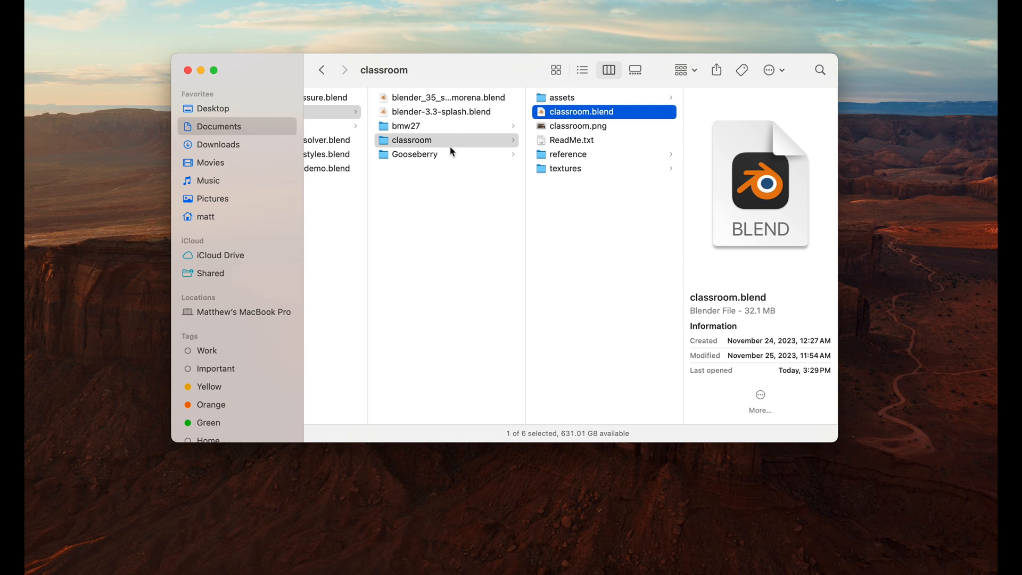
click(415, 153)
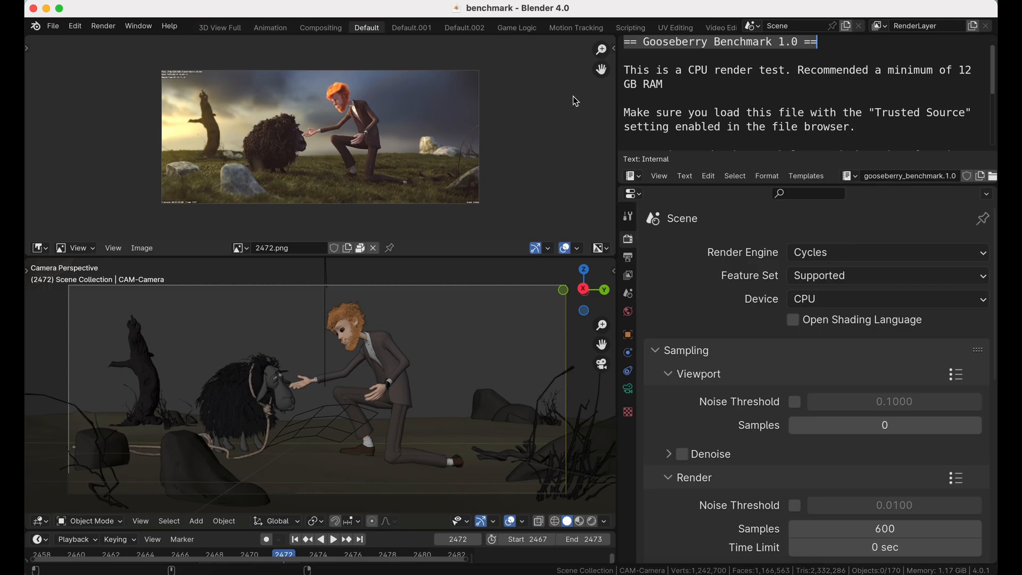
mouse_move(642, 262)
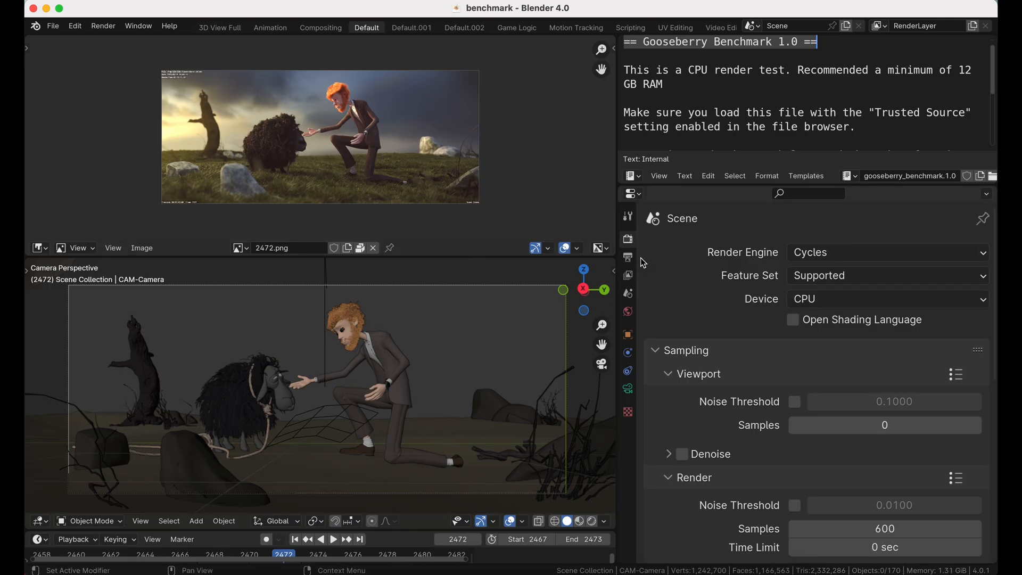
Step: Set the Gooseberry benchmark to GPU Compute at 100 denoised samples and render it
click(886, 298)
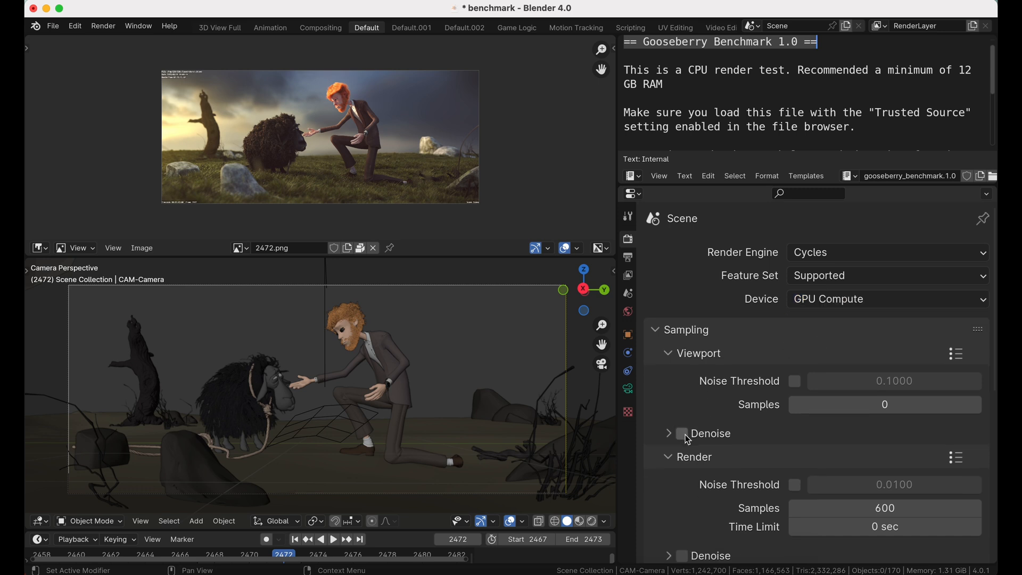
click(883, 508)
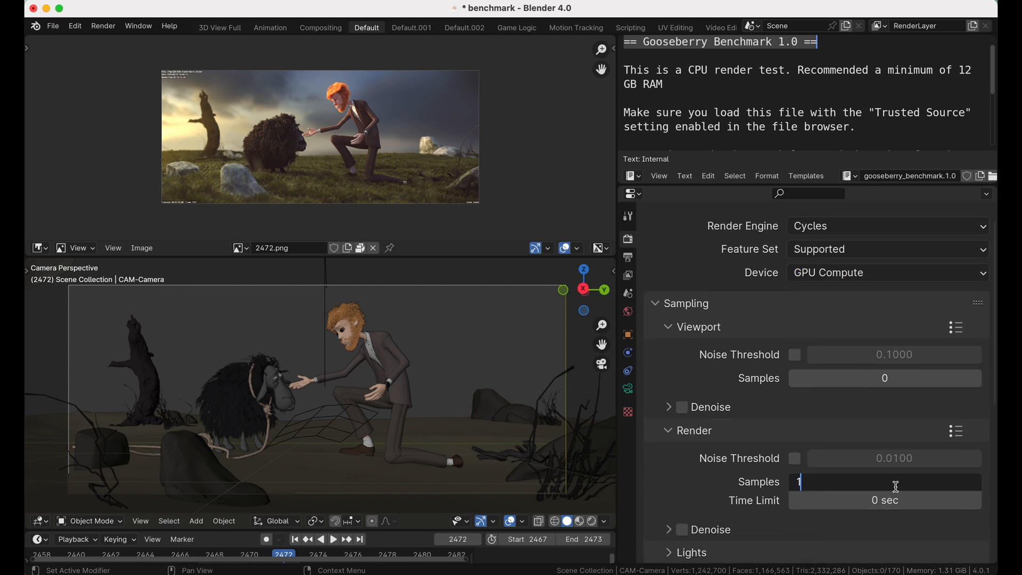
text(100)
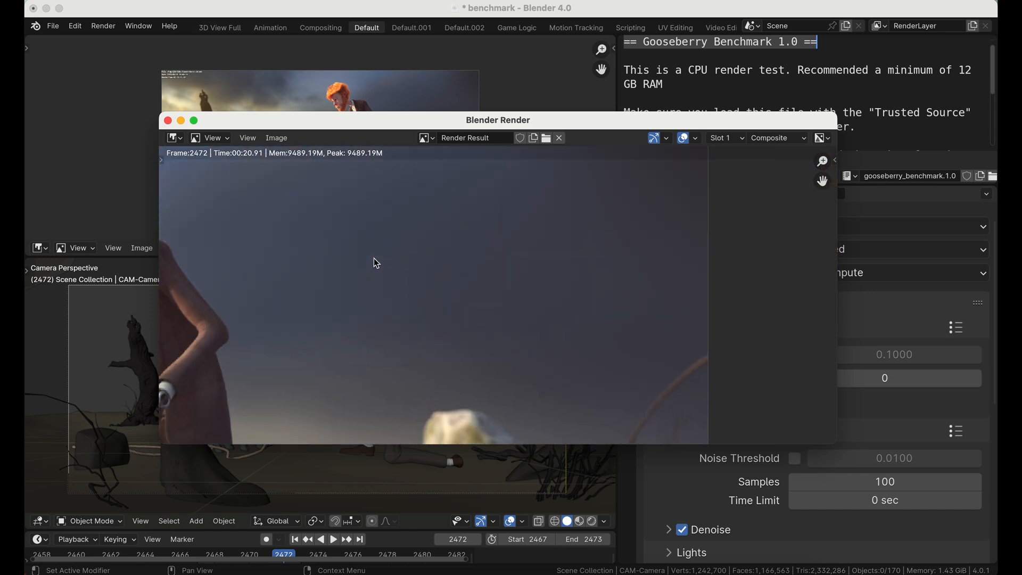
mouse_move(404, 303)
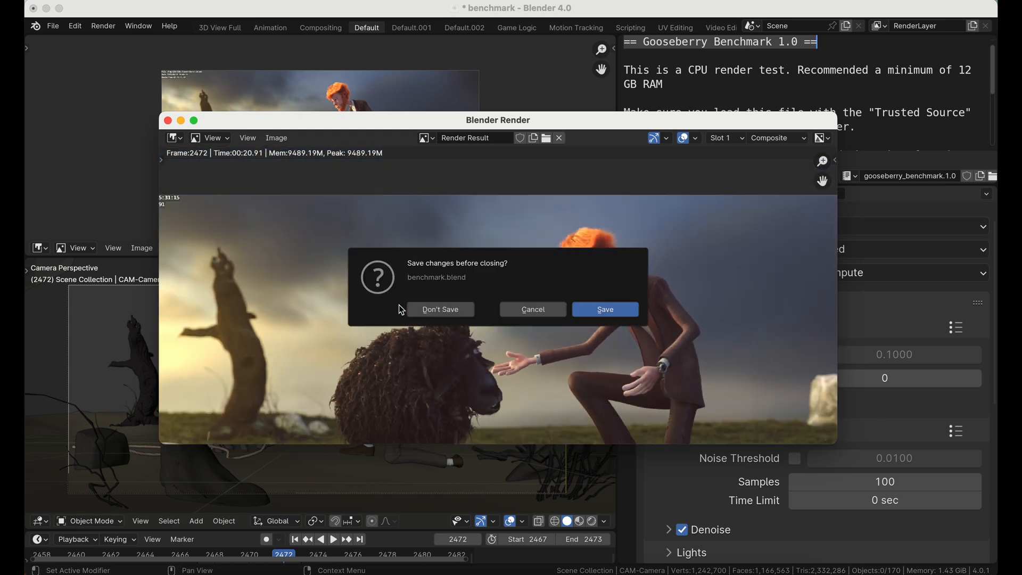
Step: Discard the benchmark's changes and open cloth_internal_air_pressure.blend from Finder
click(439, 308)
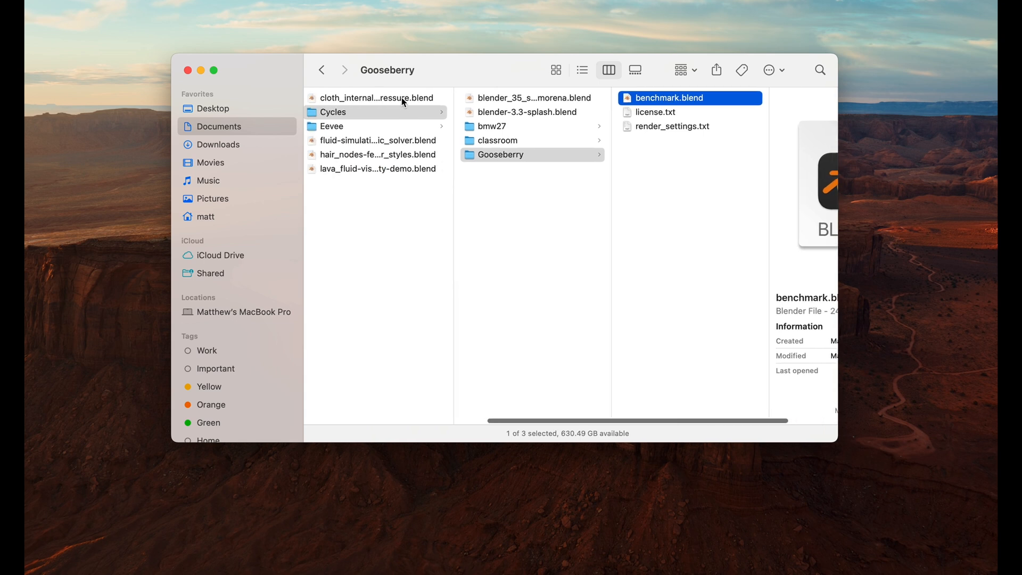
double_click(376, 98)
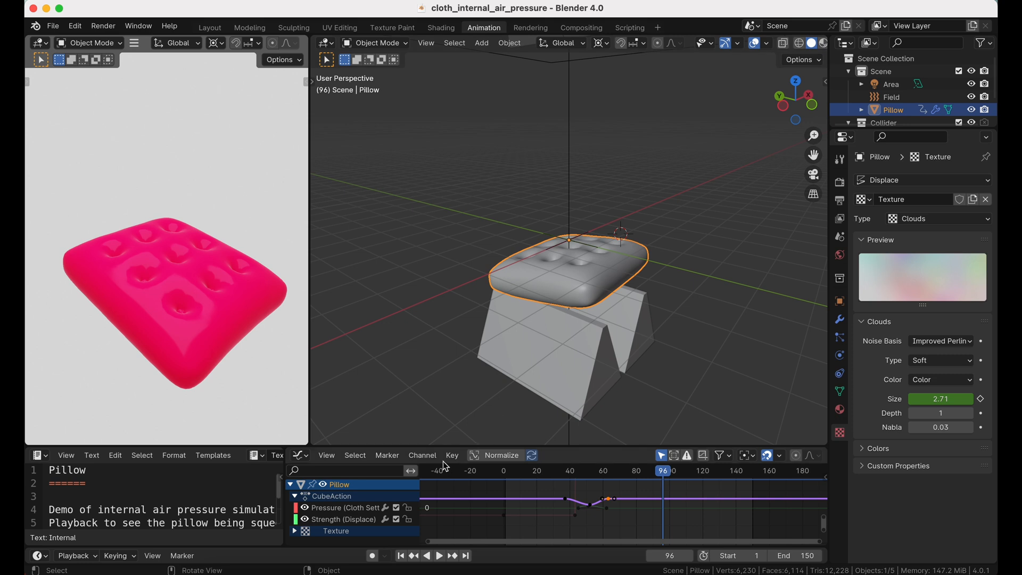
Step: Play back the pillow air-pressure cloth simulation, viewing it from another angle
click(439, 556)
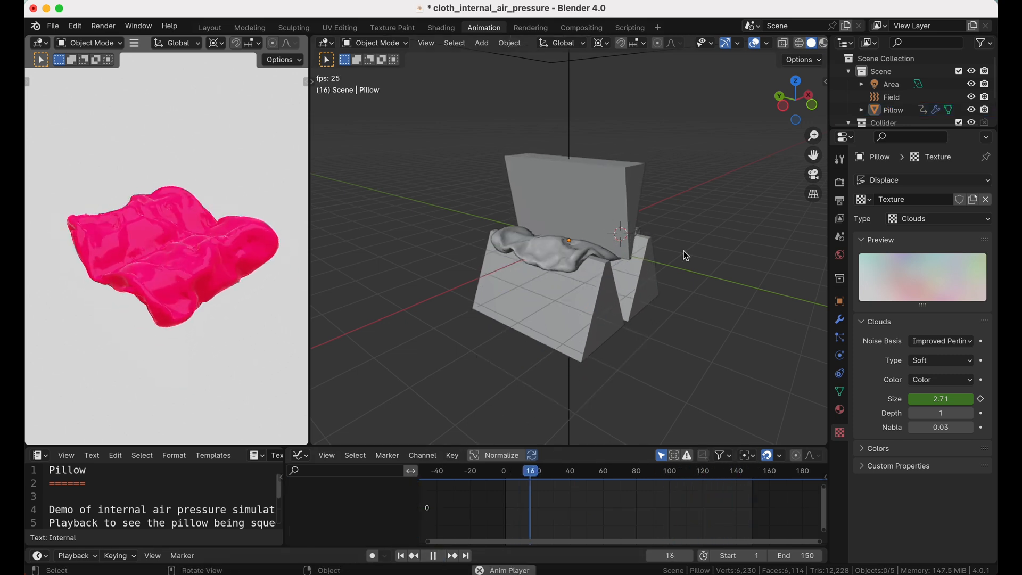
click(431, 555)
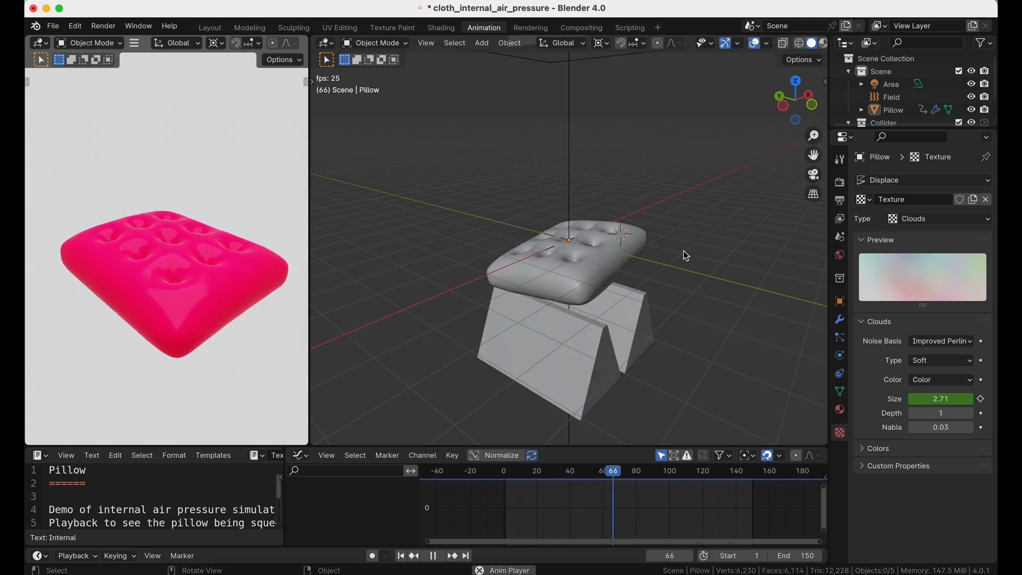
click(433, 555)
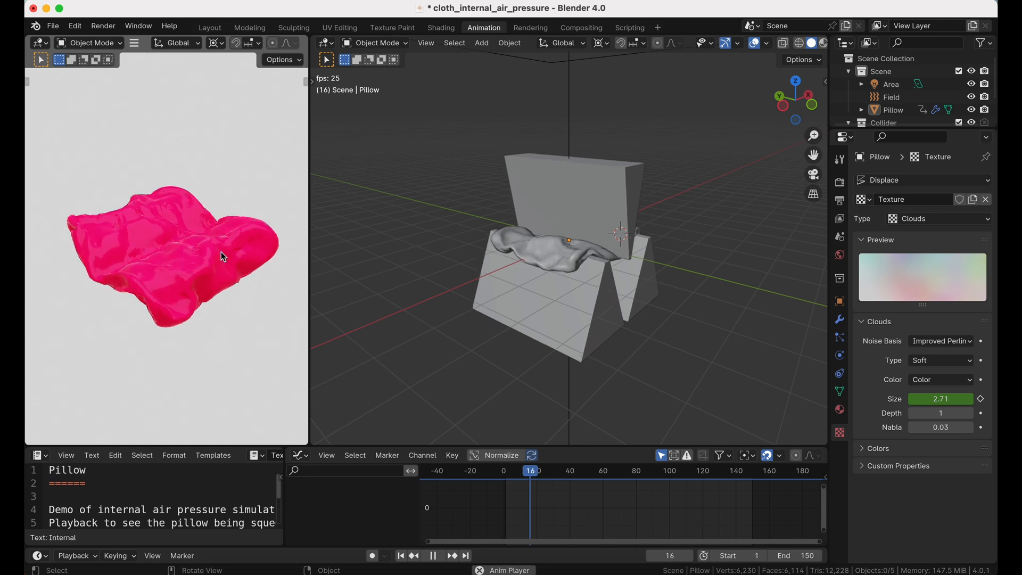
click(433, 554)
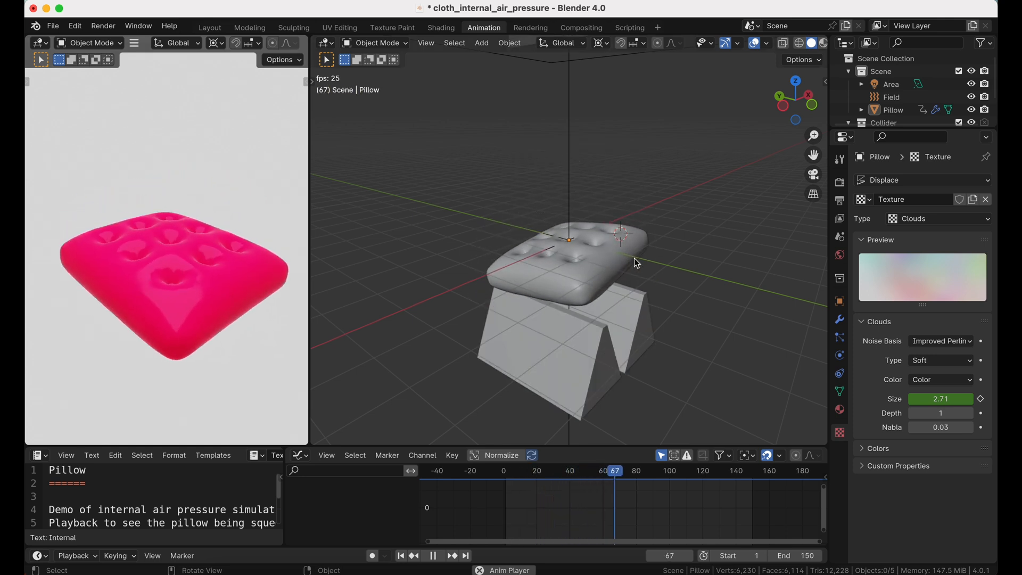
click(433, 556)
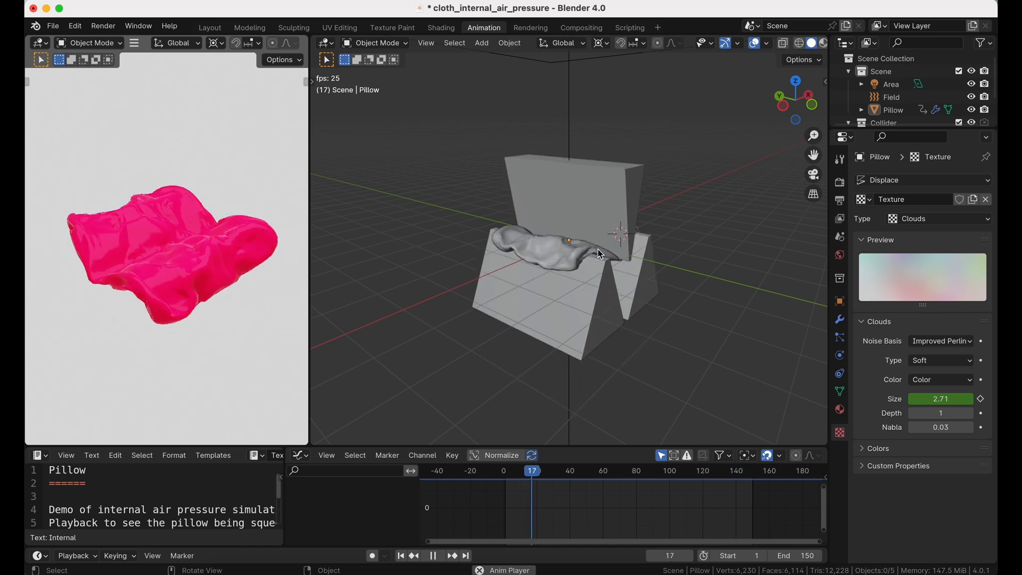
click(433, 555)
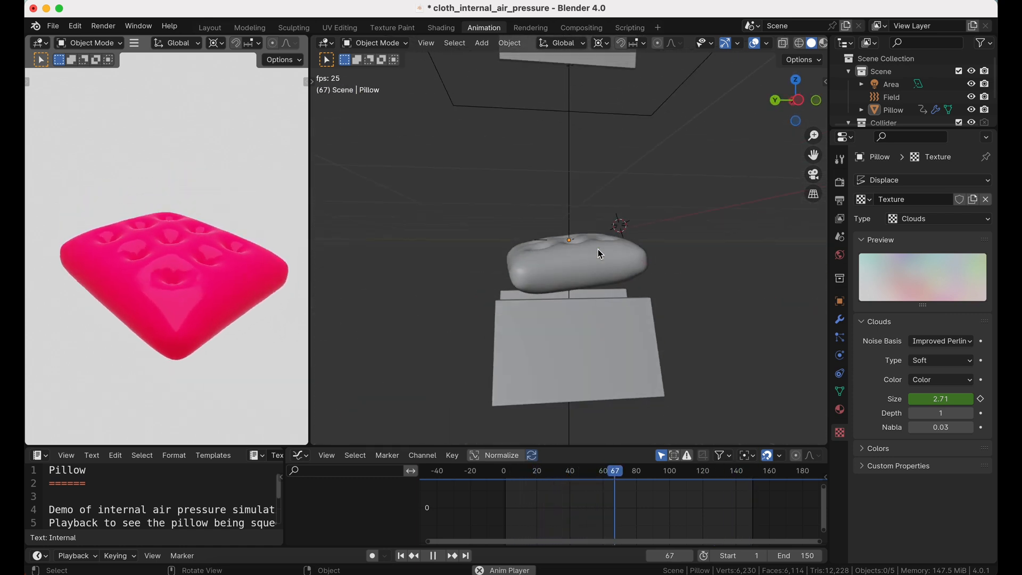
click(433, 555)
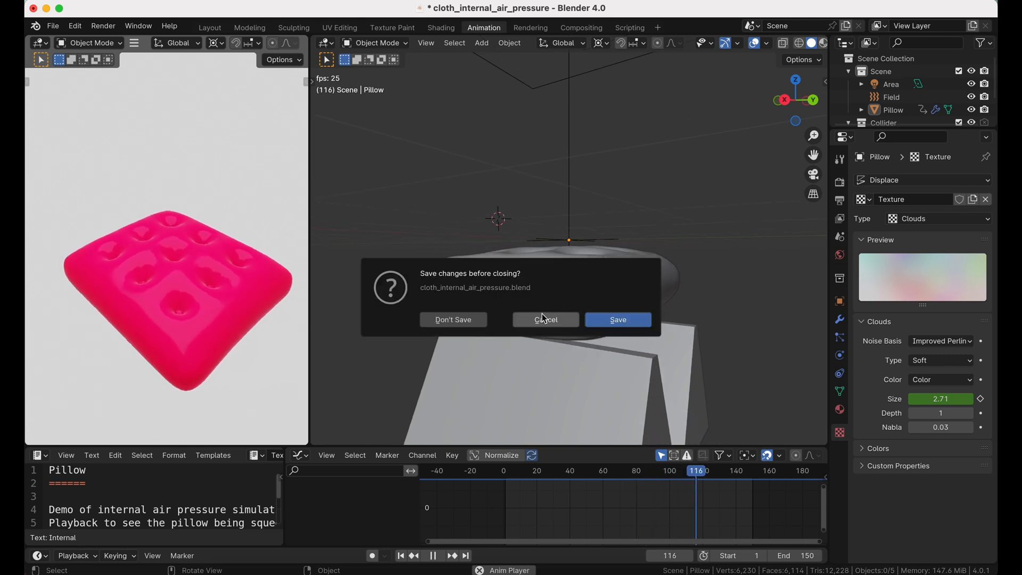
Step: Close the cloth demo unsaved and open fluid-simulation_flip_vs_apic_solver.blend
click(453, 319)
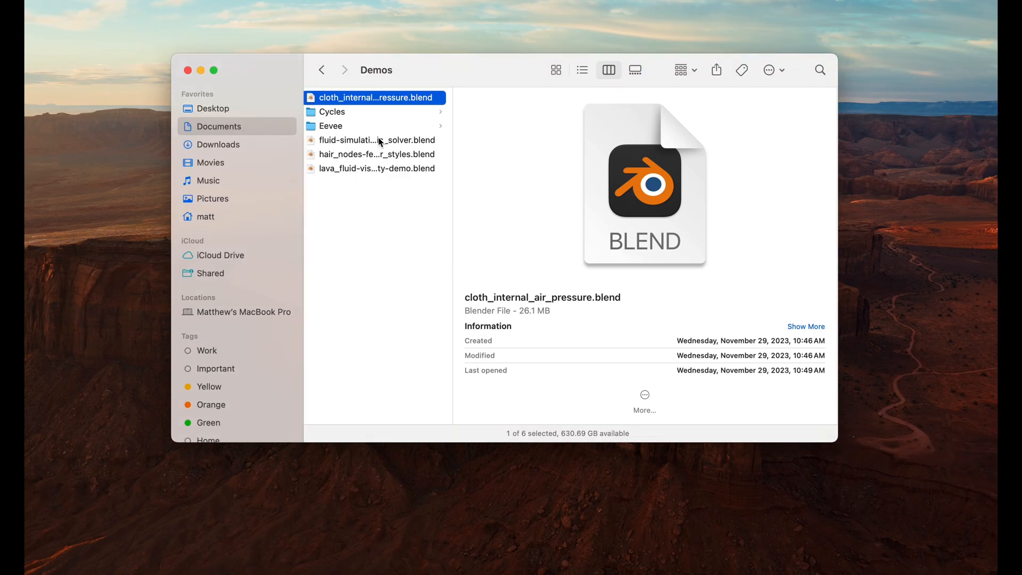
double_click(377, 140)
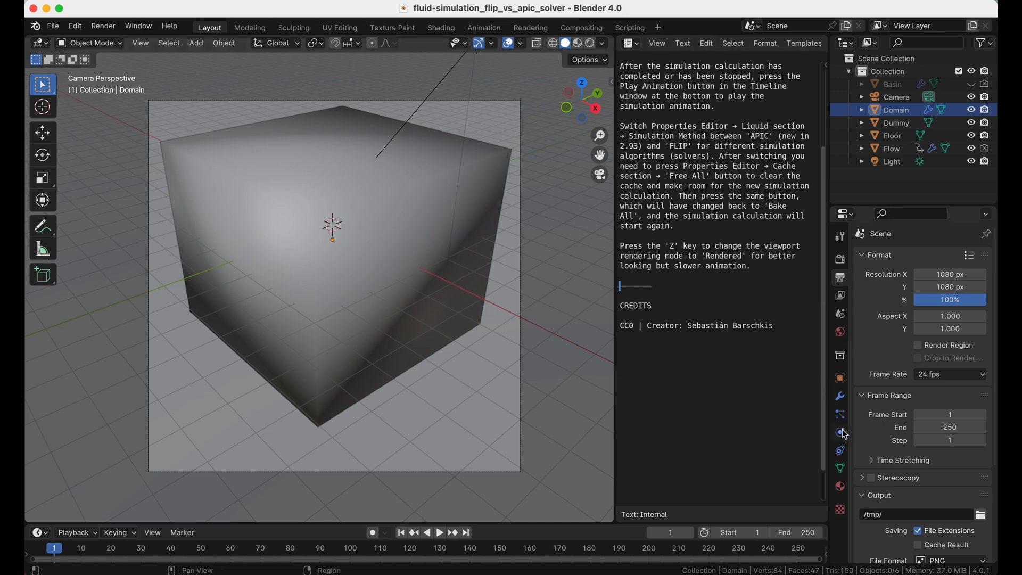
Step: Bake the whole APIC liquid simulation for frames 1–250 from the domain's Cache section
click(839, 432)
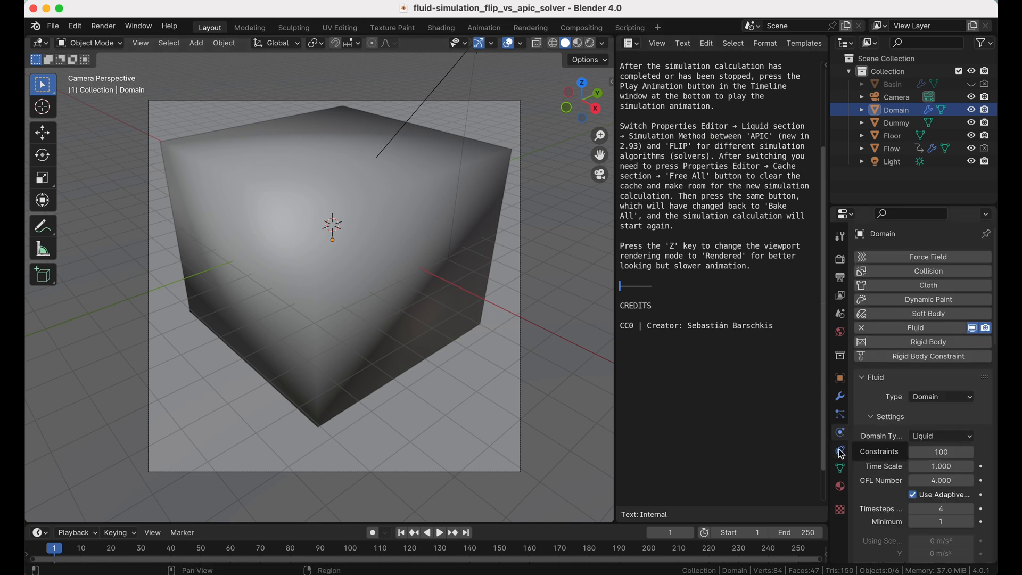
scroll(down, 3)
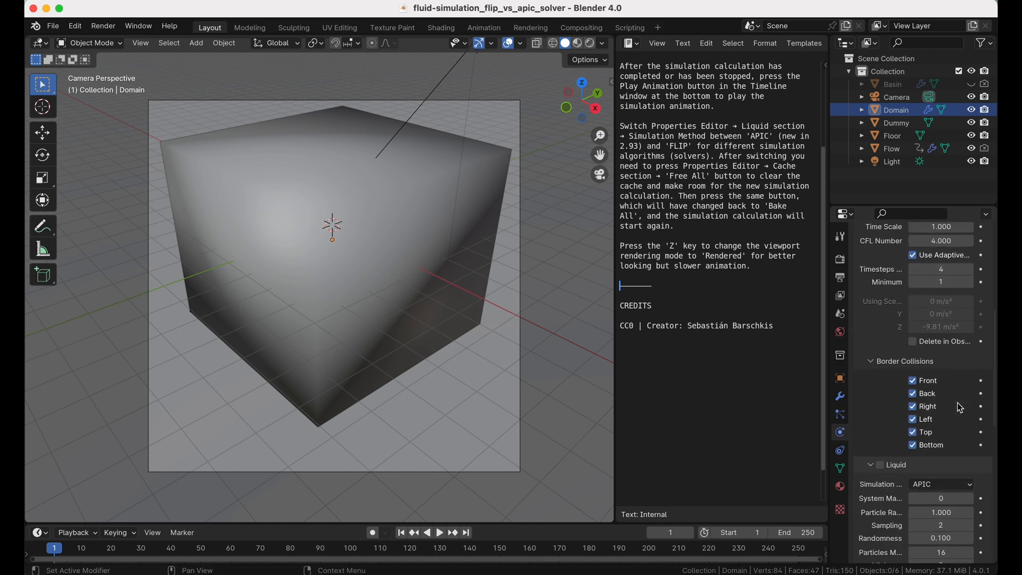
scroll(down, 3)
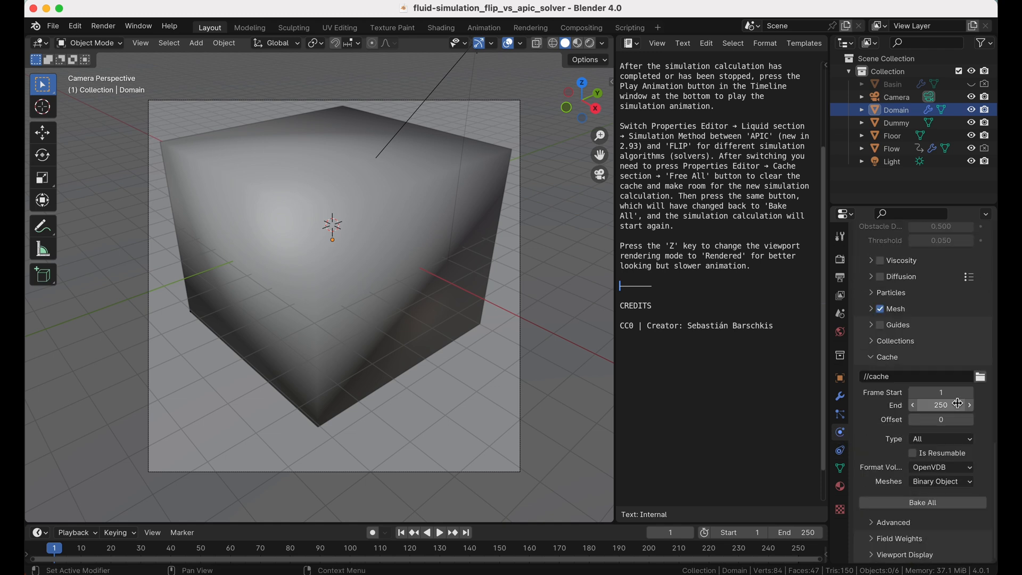
click(922, 501)
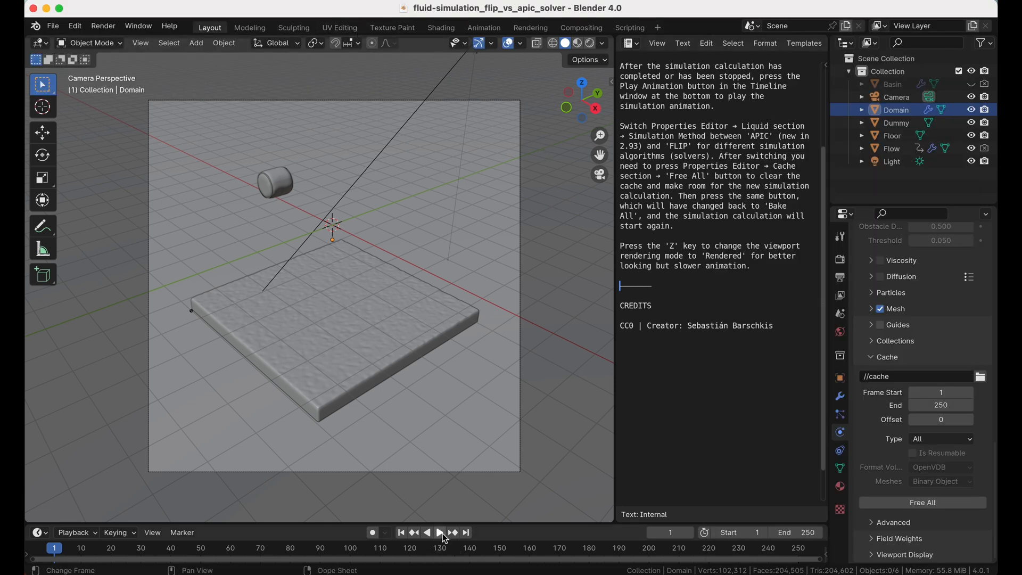
Step: Play the baked liquid in Rendered viewport shading, then stop and quit Blender
click(439, 532)
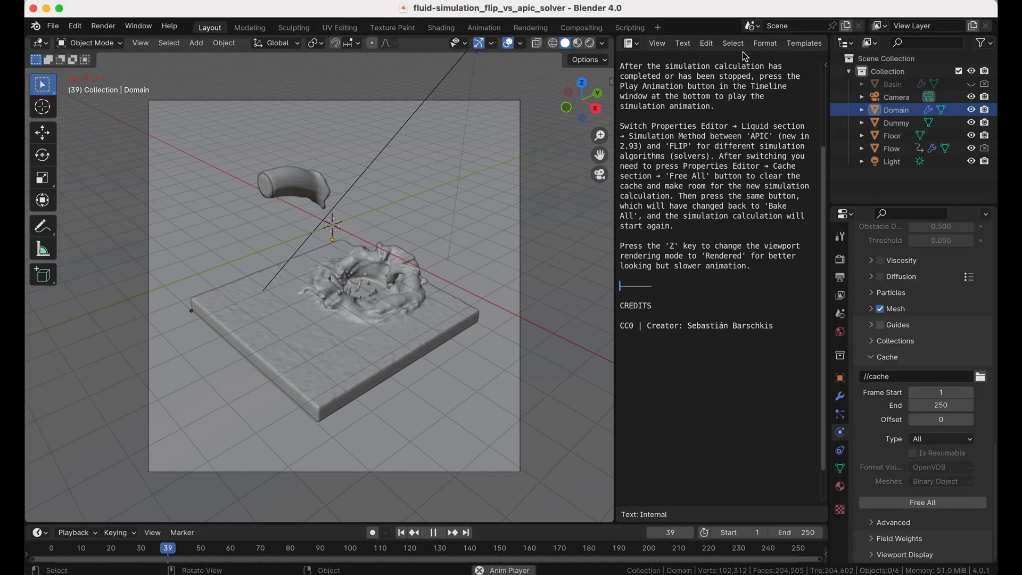
click(587, 42)
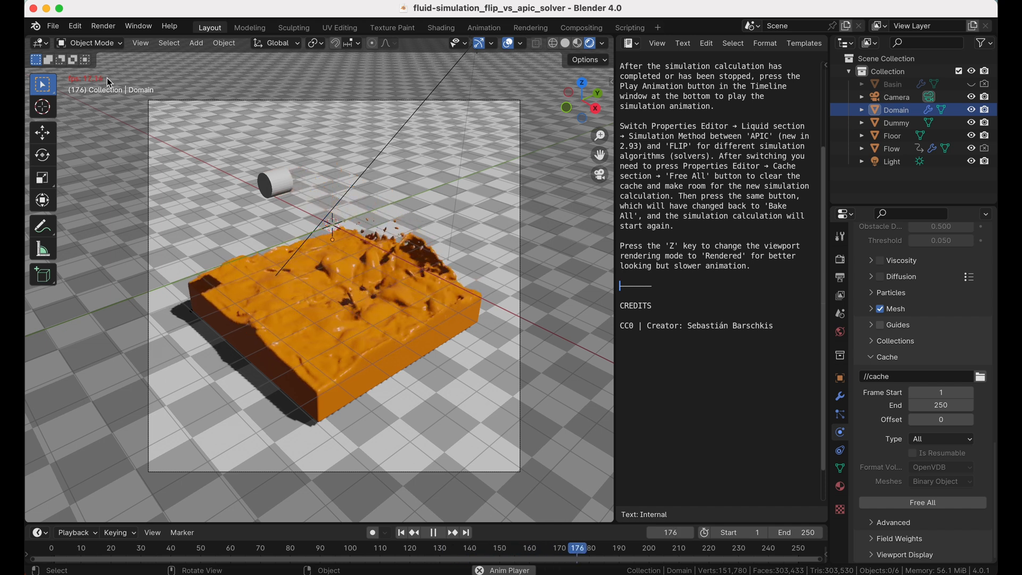
click(433, 532)
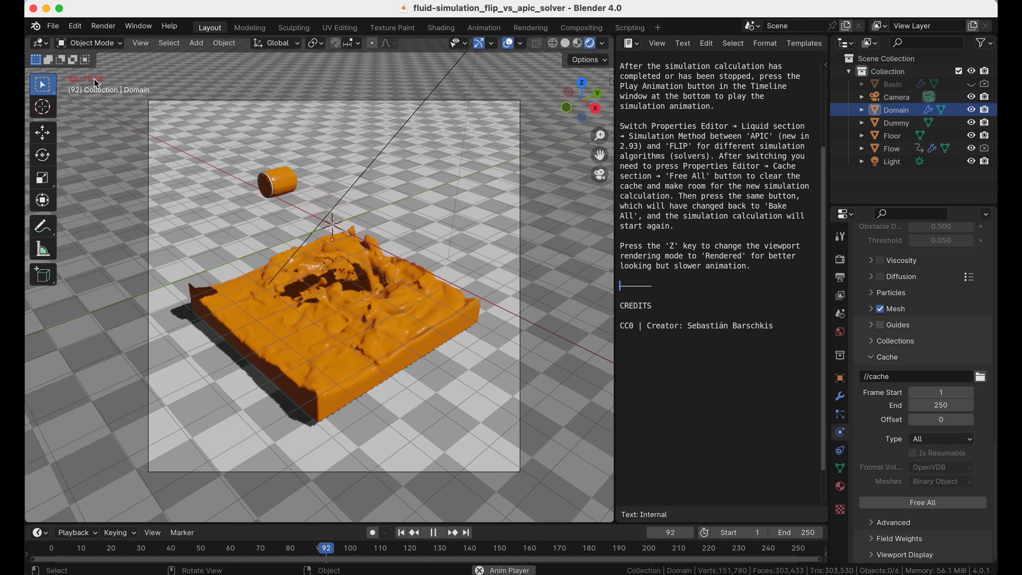
click(432, 532)
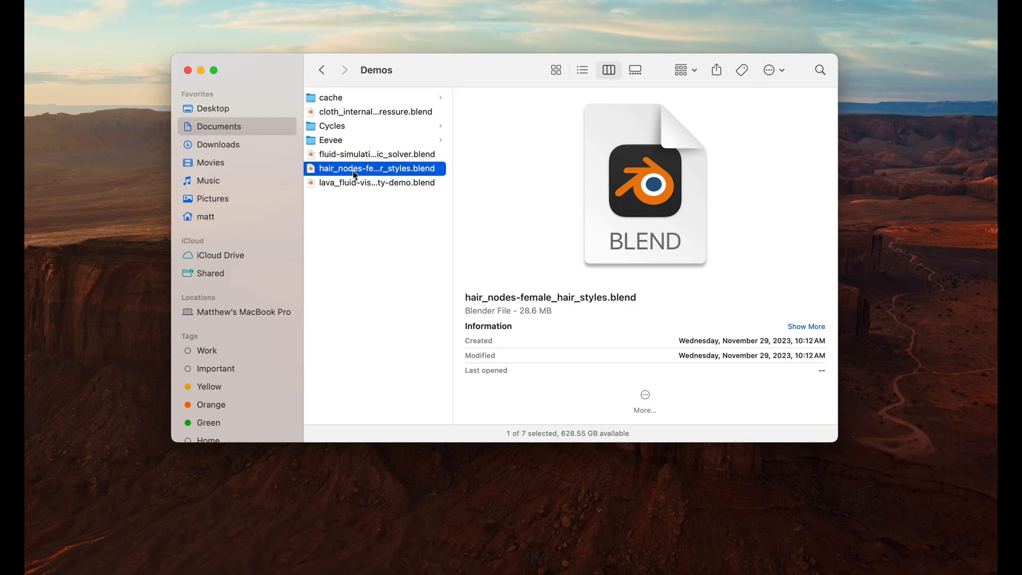
Step: Load hair_nodes-female_hair_styles.blend from the Demos folder into Blender
double_click(375, 168)
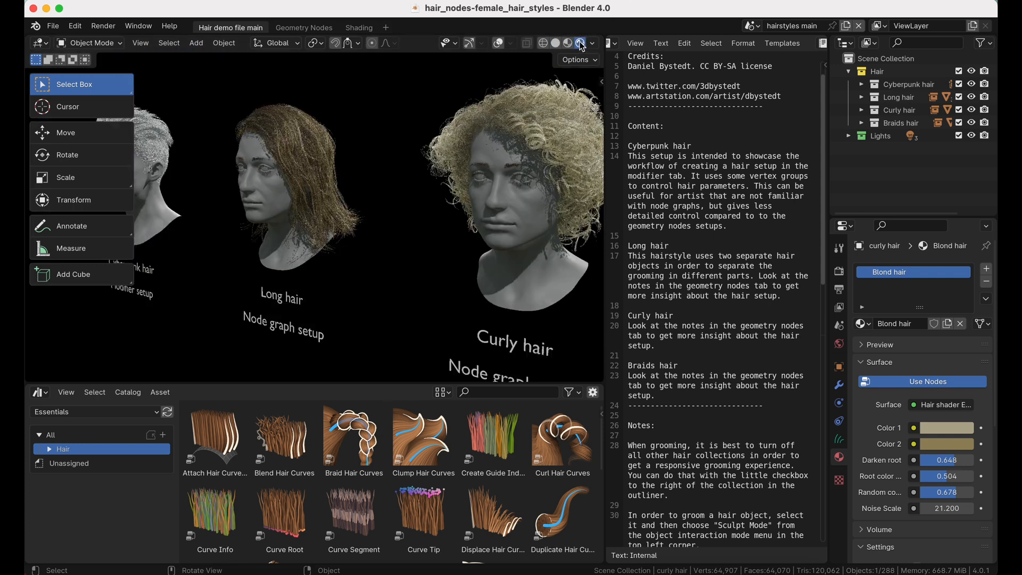
Step: Preview the hair heads rendered in EEVEE, switch the engine to Cycles, then quit with Don't Save
click(579, 42)
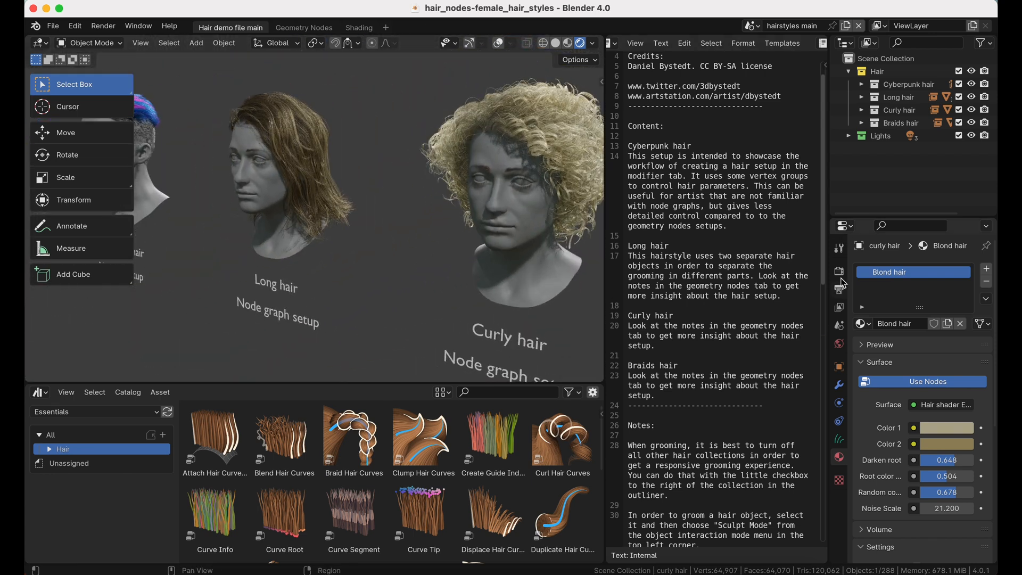
click(948, 268)
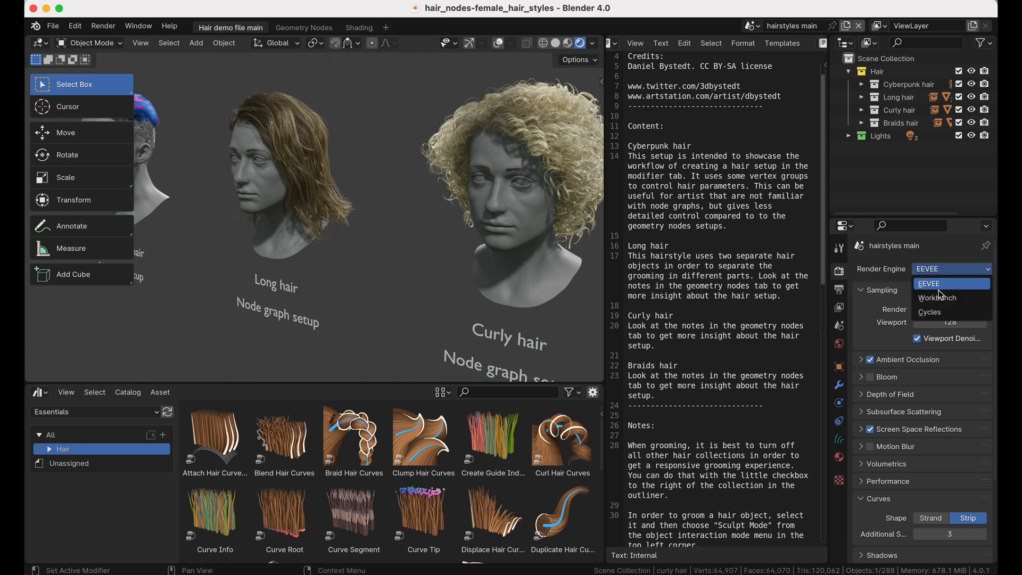
click(928, 312)
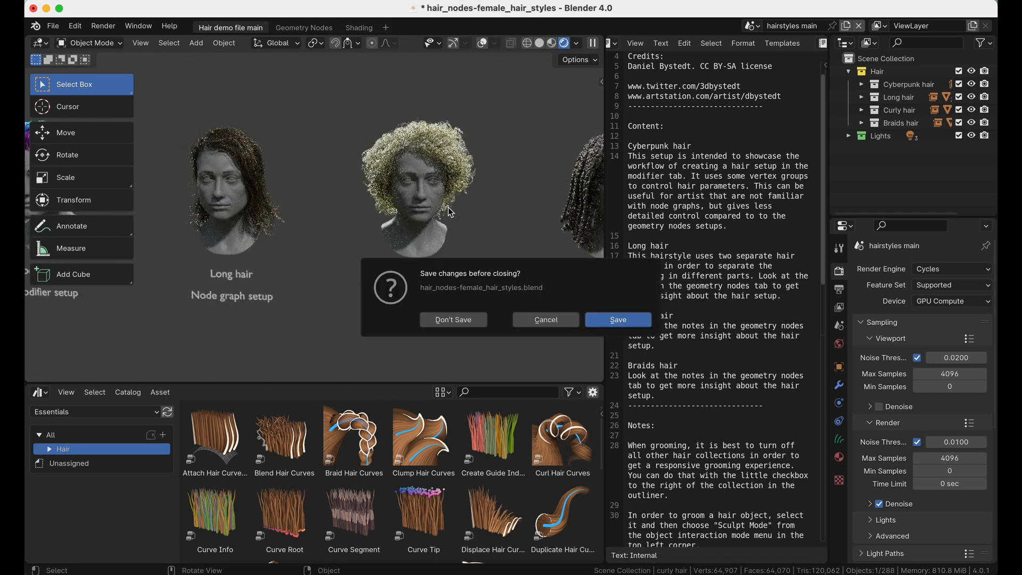
click(454, 320)
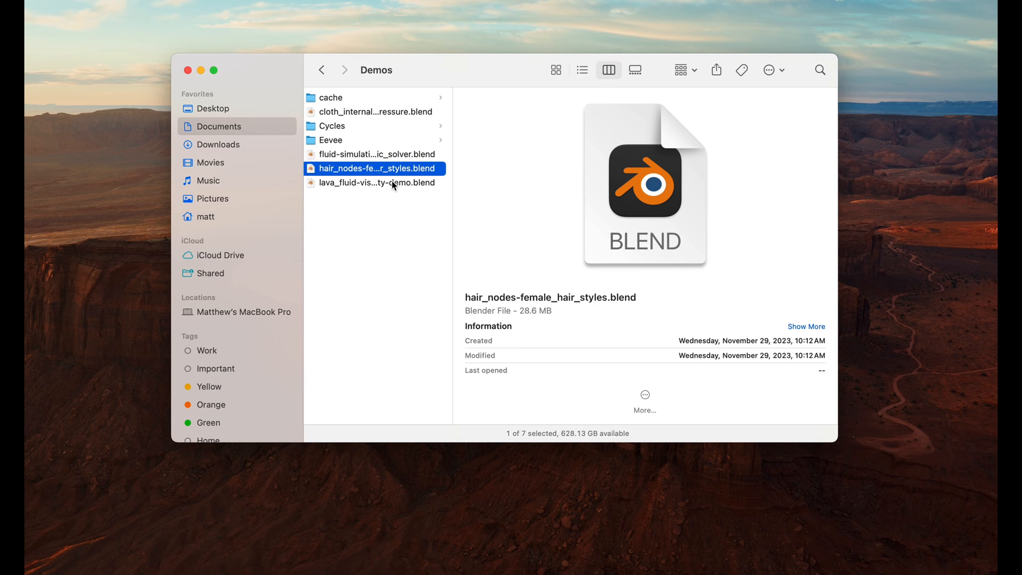
Step: Load the lava fluid viscosity demo .blend from the Demos folder into Blender
double_click(376, 182)
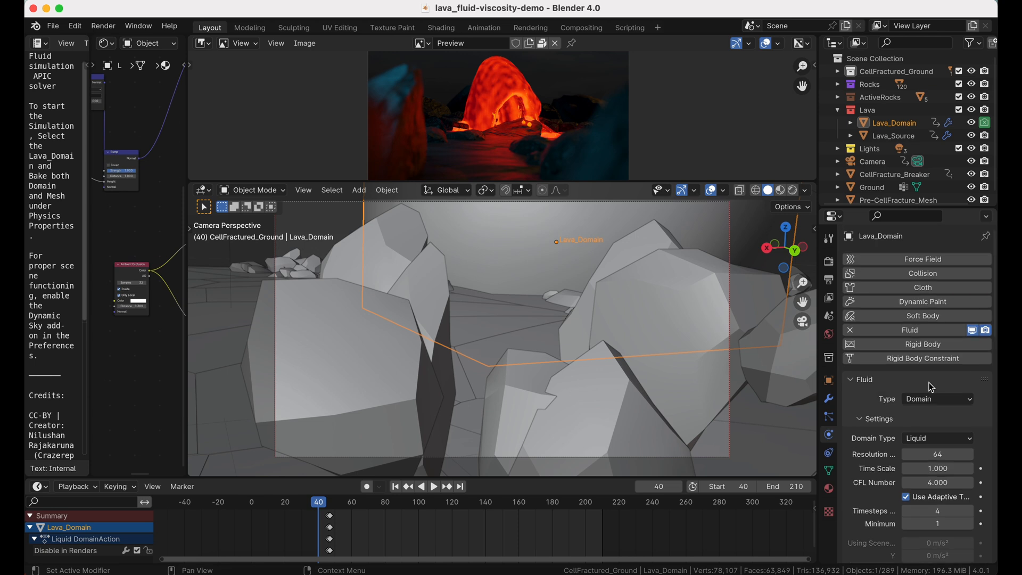
Step: Run Bake Data on the Lava_Domain's liquid simulation, completing in about 132 seconds
scroll(down, 3)
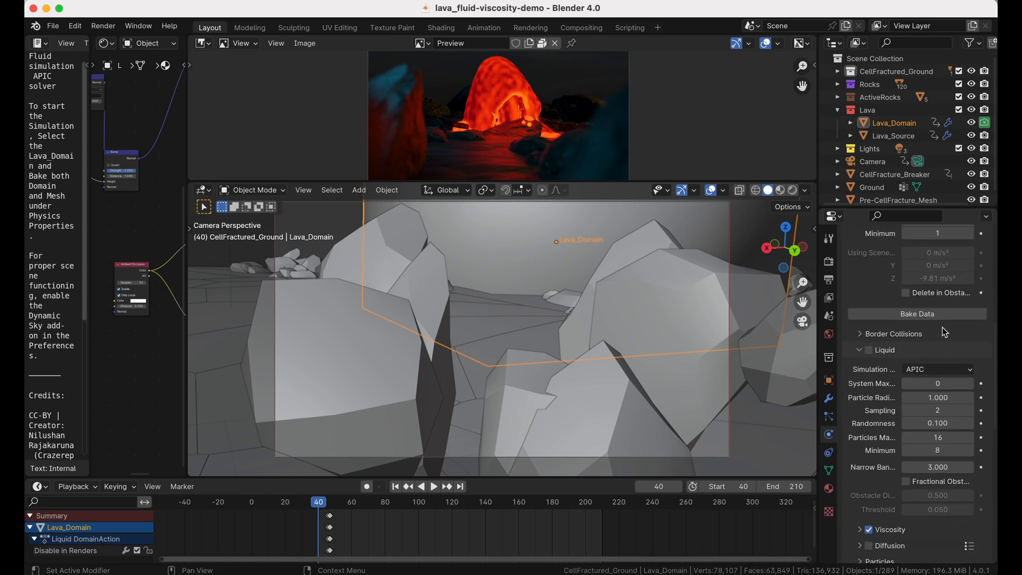
mouse_move(916, 313)
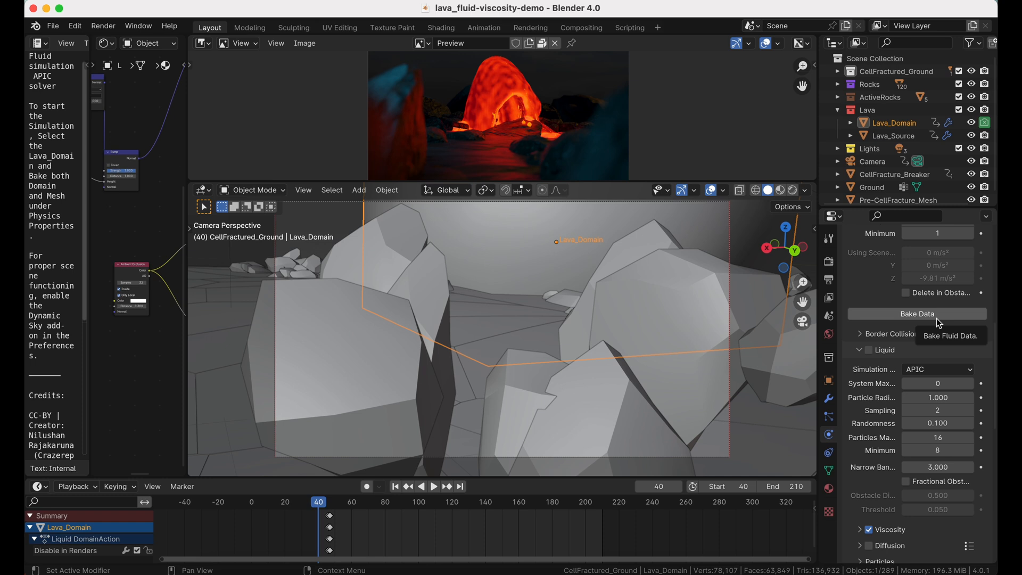
mouse_move(925, 319)
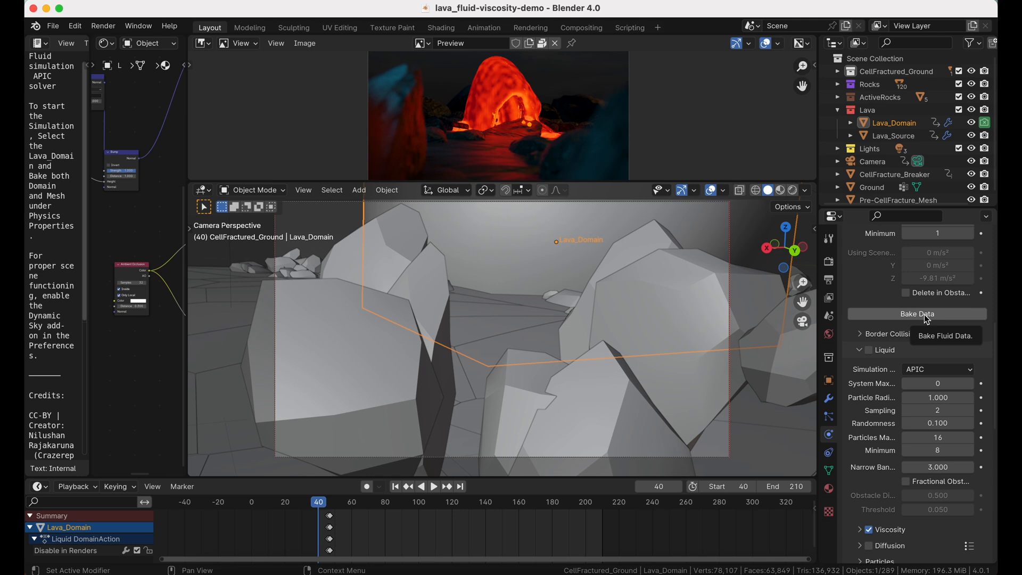
click(915, 313)
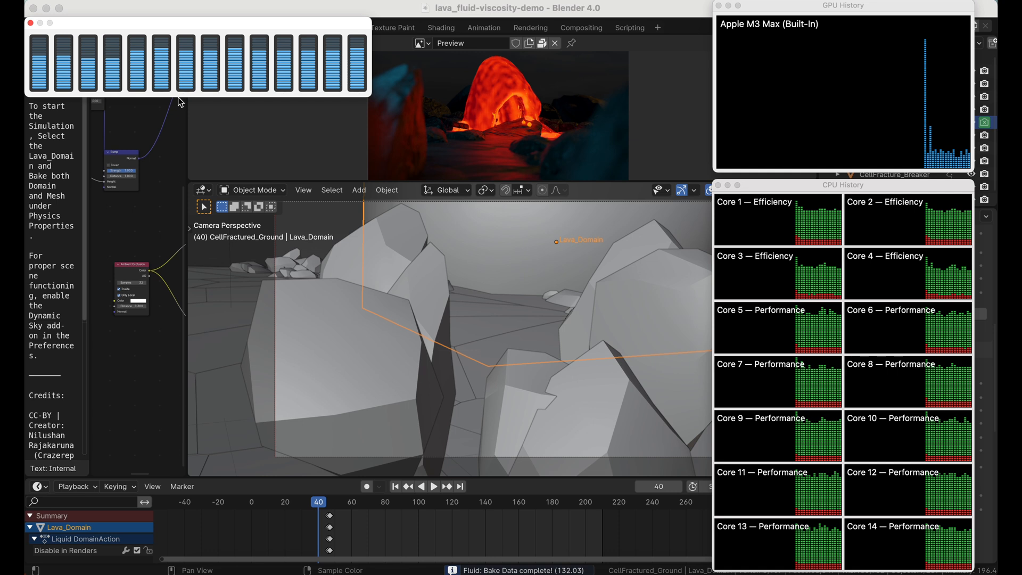
mouse_move(181, 16)
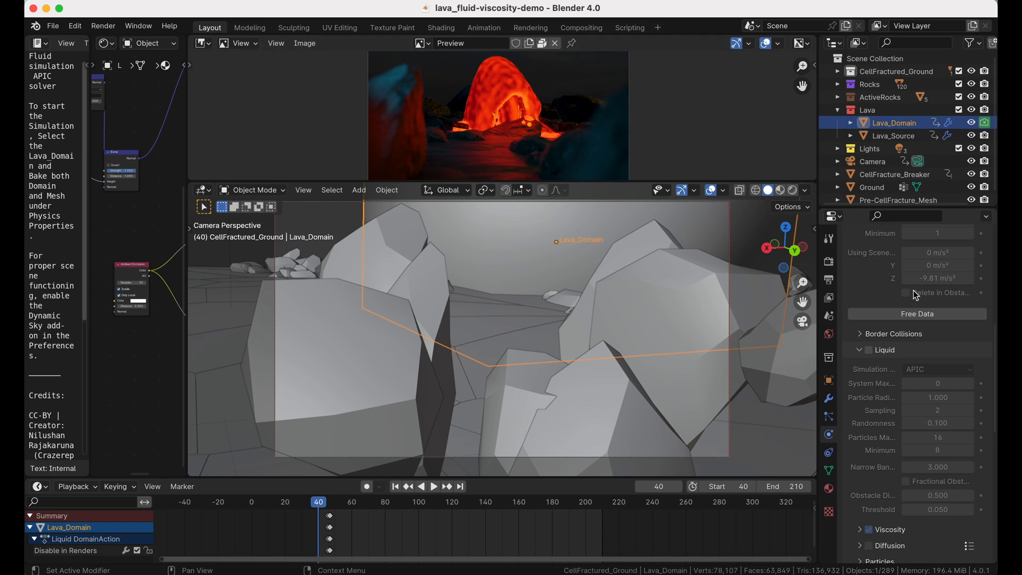
Step: Run Bake Mesh for the lava domain's surface, completing in about 14.9 seconds
scroll(down, 3)
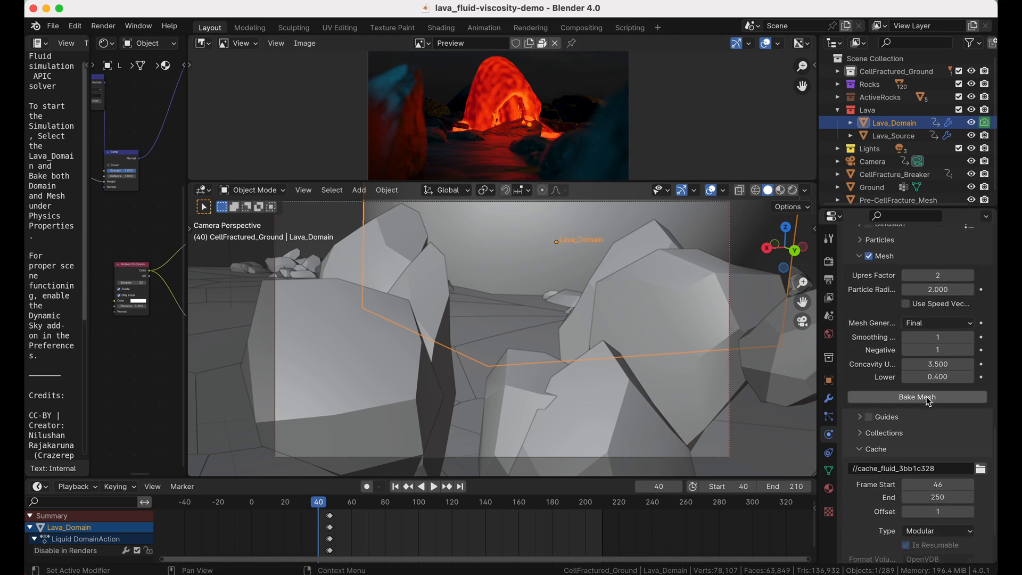
click(917, 397)
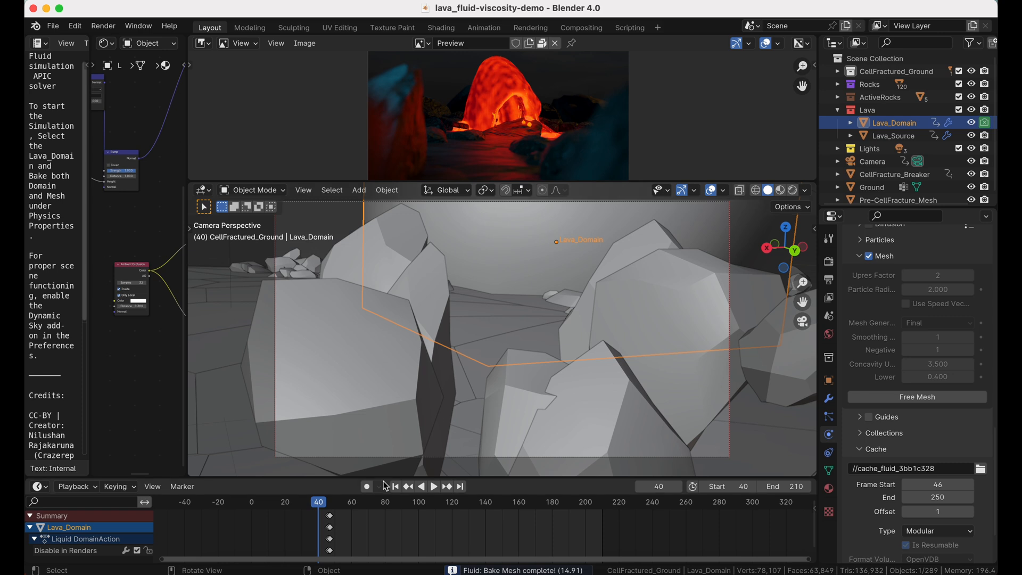
Step: Play the Timeline to watch the baked lava spread over the rocks to around frame 202
click(434, 487)
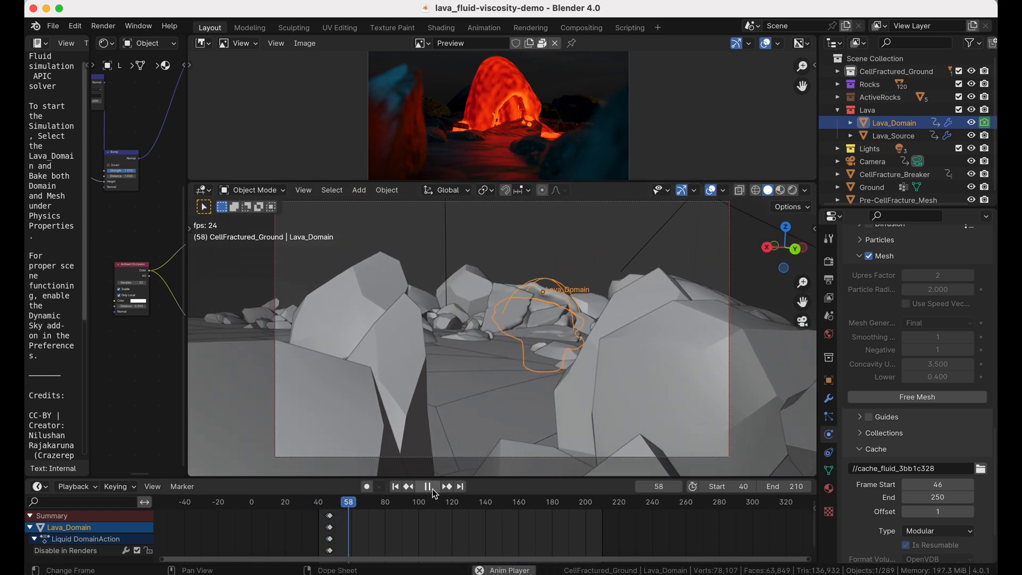
click(428, 485)
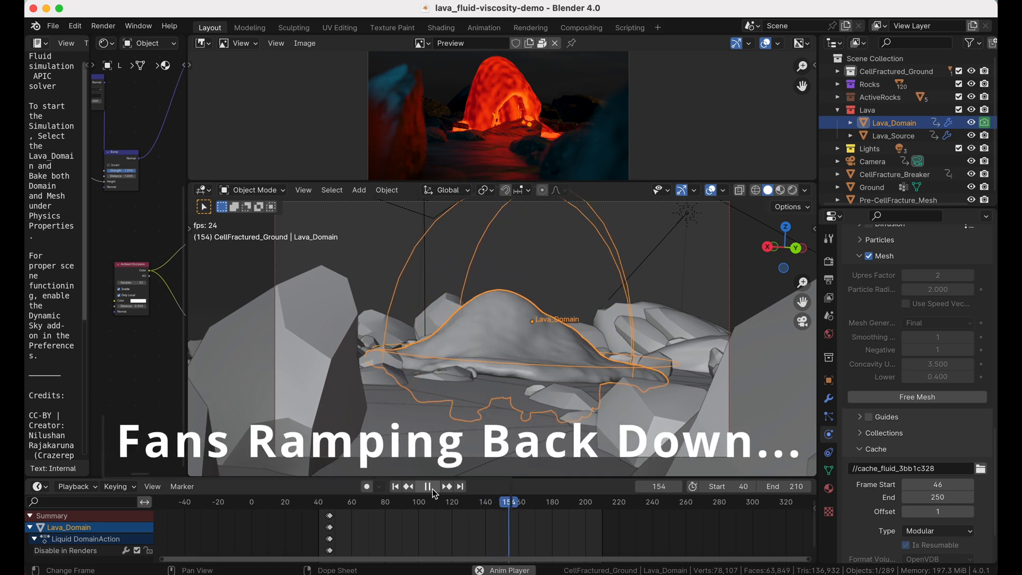
click(427, 486)
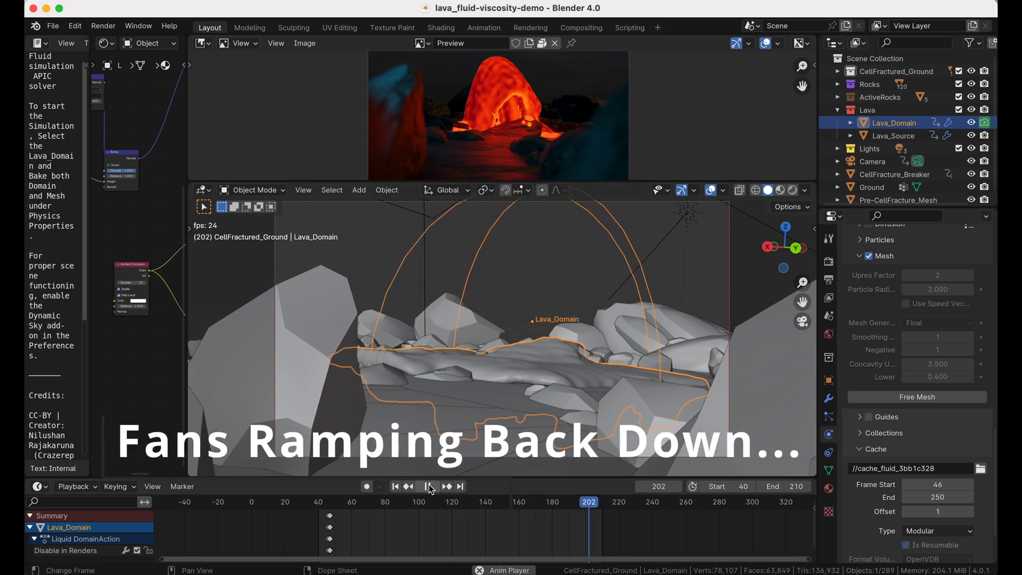